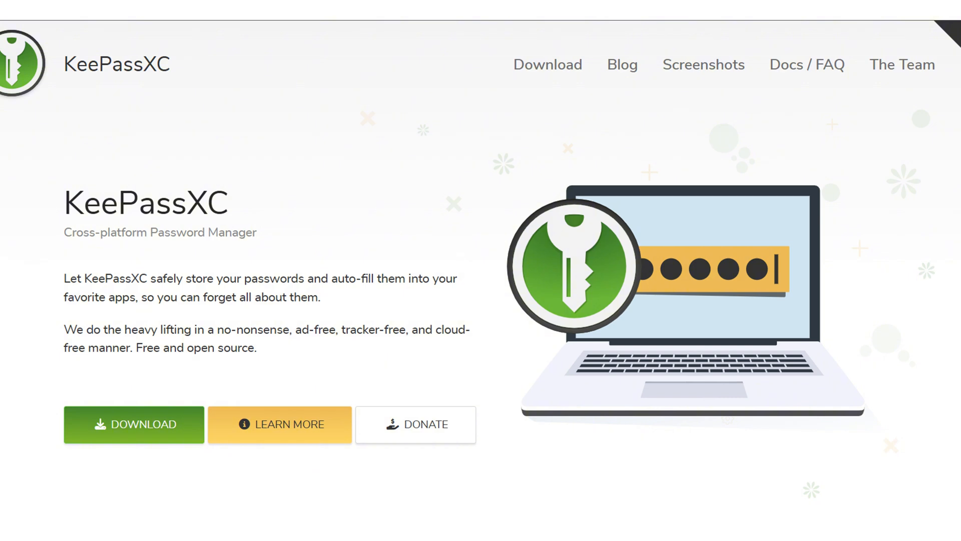
Open a new browser tab showing a blank Google search page.
{"action": "left_click", "coordinate": [279, 424]}
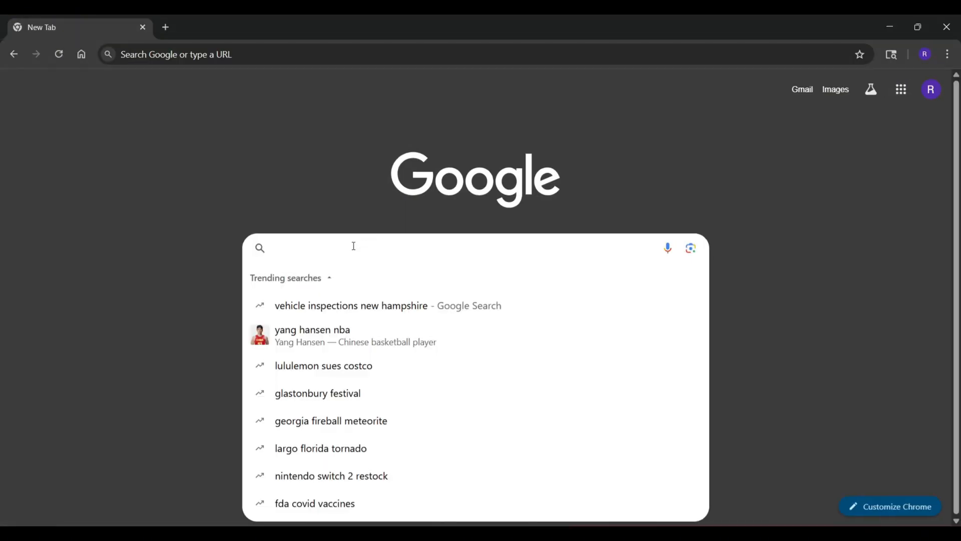
Search Google for 'keepassXC' and go to keepassxc.org's Windows download page.
{"action": "type", "text": "keepassXC"}
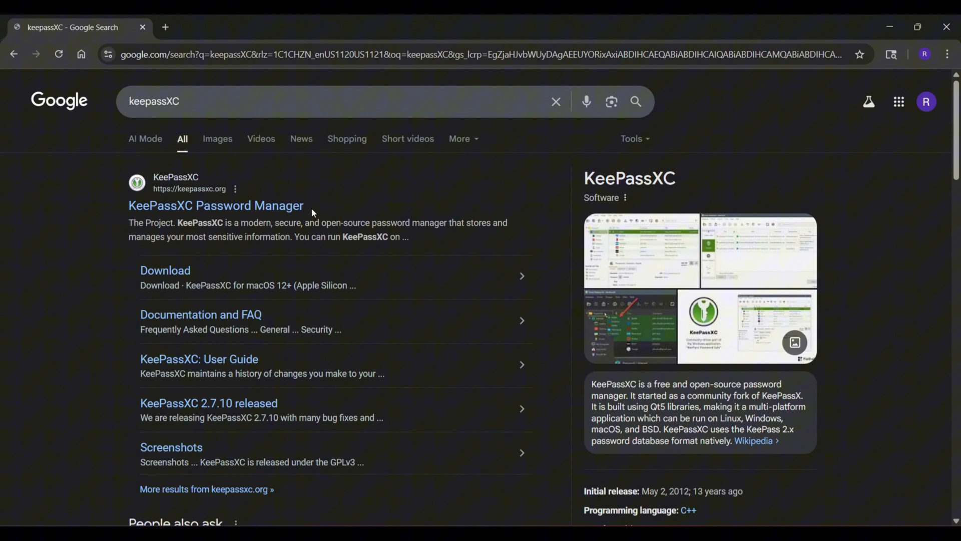
{"action": "mouse_move", "coordinate": [215, 205]}
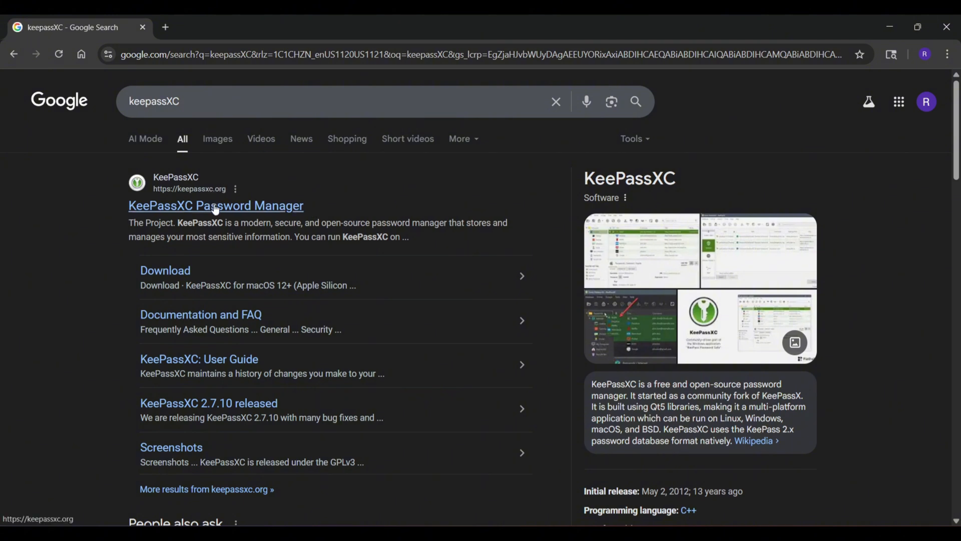
{"action": "left_click", "coordinate": [215, 205]}
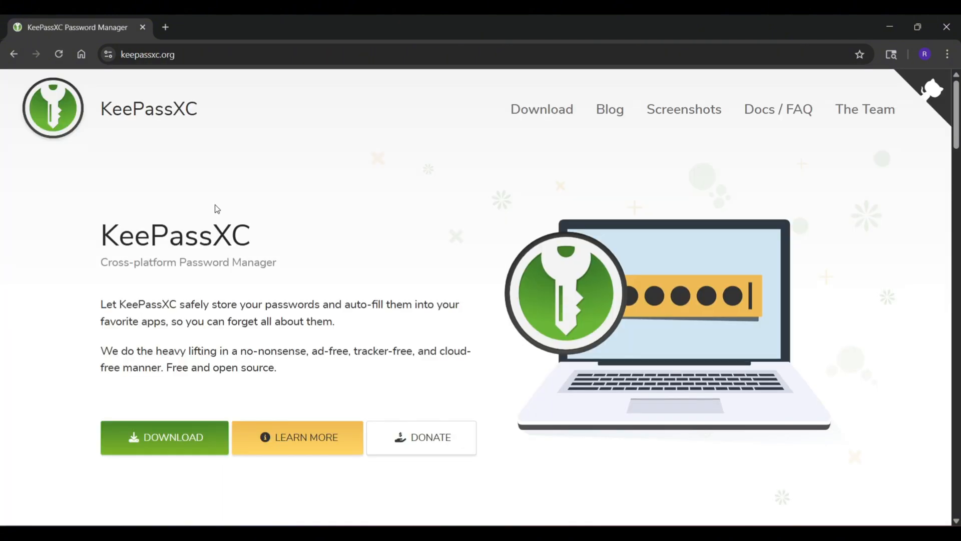
{"action": "mouse_move", "coordinate": [526, 144]}
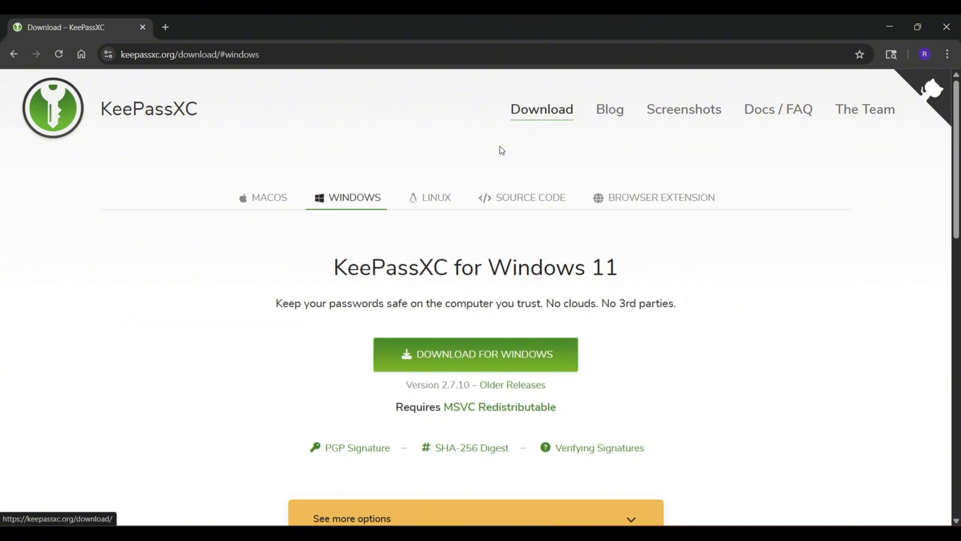
{"action": "scroll", "scroll_direction": "down", "scroll_amount": 3}
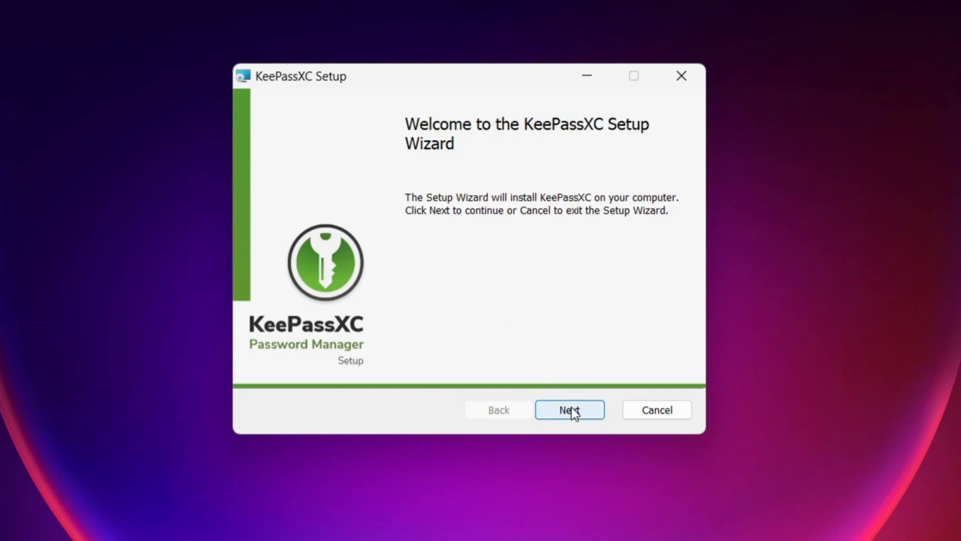
Install KeePassXC with a desktop shortcut, approve UAC, then finish and launch it.
{"action": "left_click", "coordinate": [569, 409]}
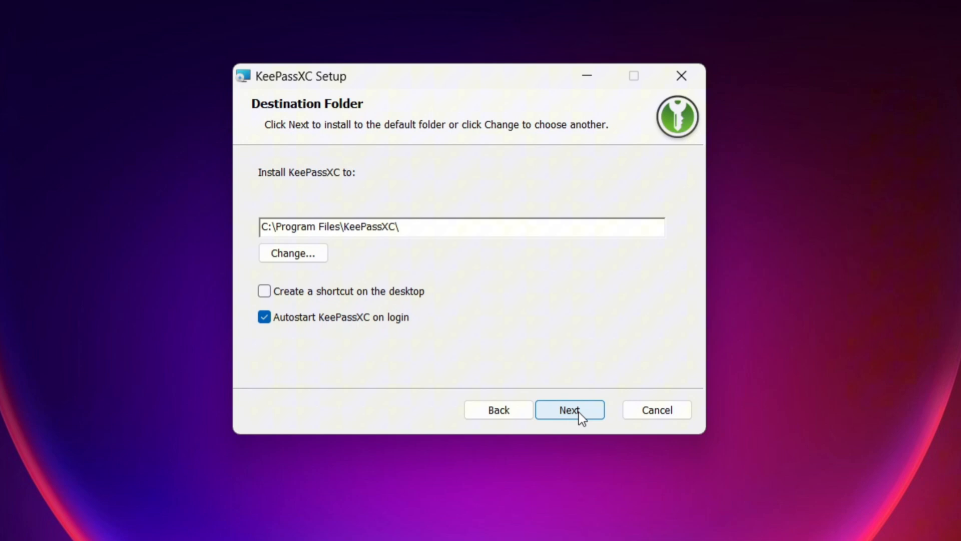
{"action": "left_click", "coordinate": [264, 290]}
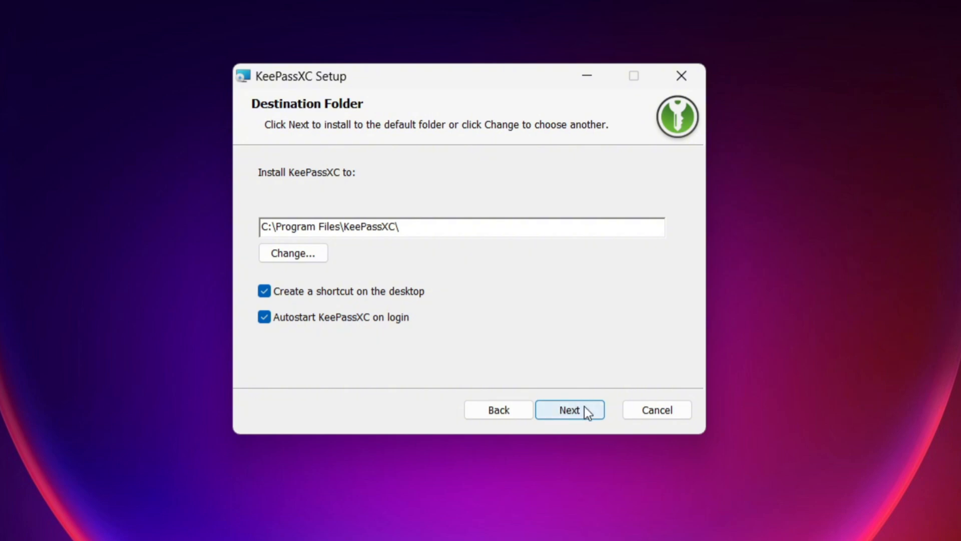
{"action": "left_click", "coordinate": [569, 410]}
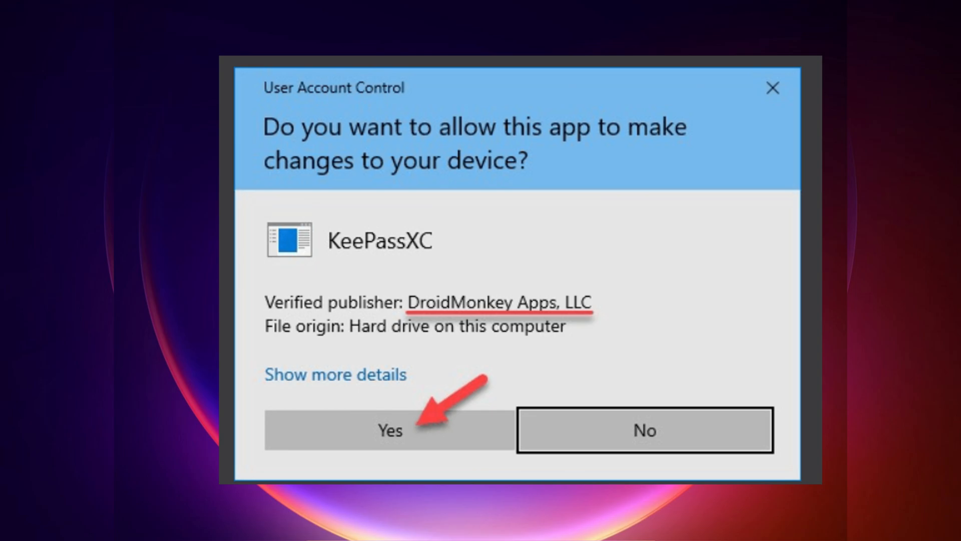
{"action": "left_click", "coordinate": [390, 429]}
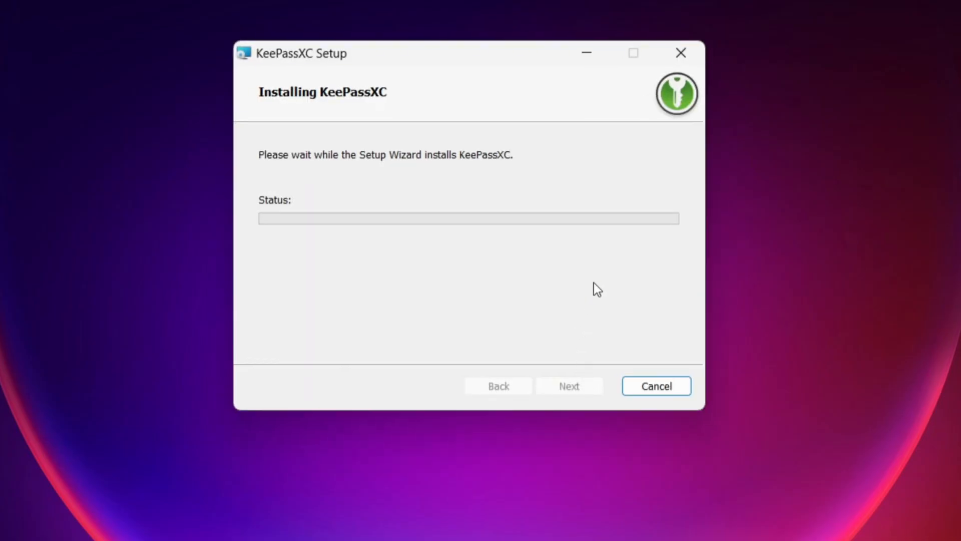
{"action": "mouse_move", "coordinate": [603, 264]}
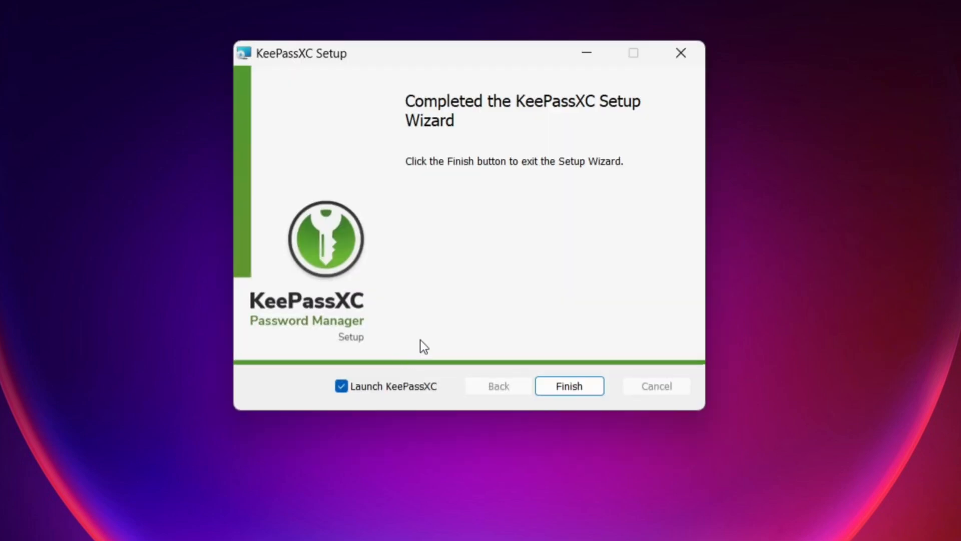
{"action": "mouse_move", "coordinate": [625, 298]}
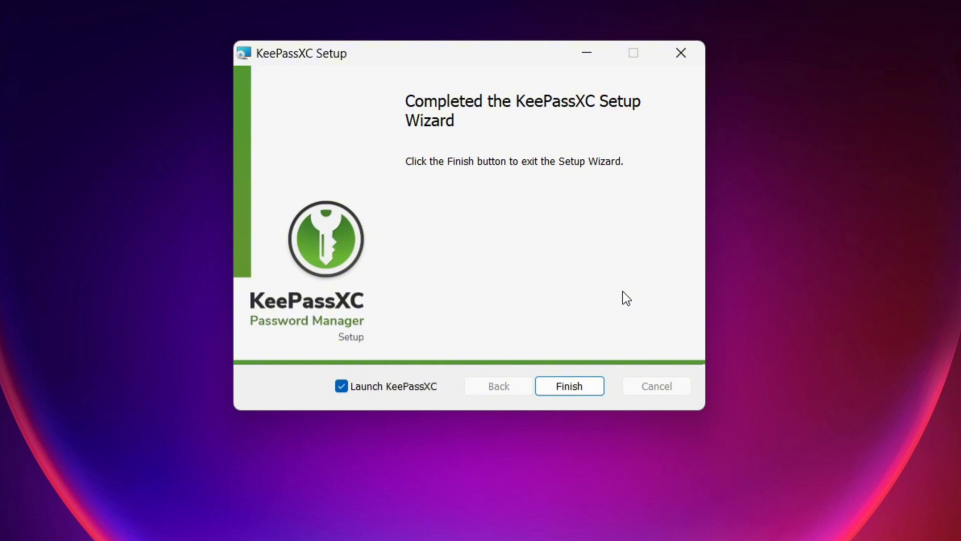
{"action": "left_click", "coordinate": [568, 385]}
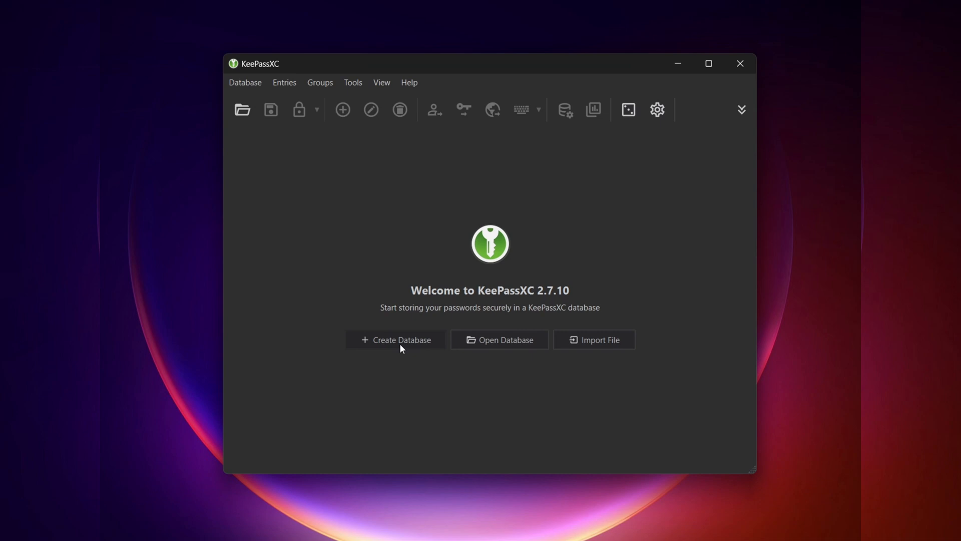
Create database 'Passwords' with a short description and default KDBX 4 encryption.
{"action": "left_click", "coordinate": [396, 340]}
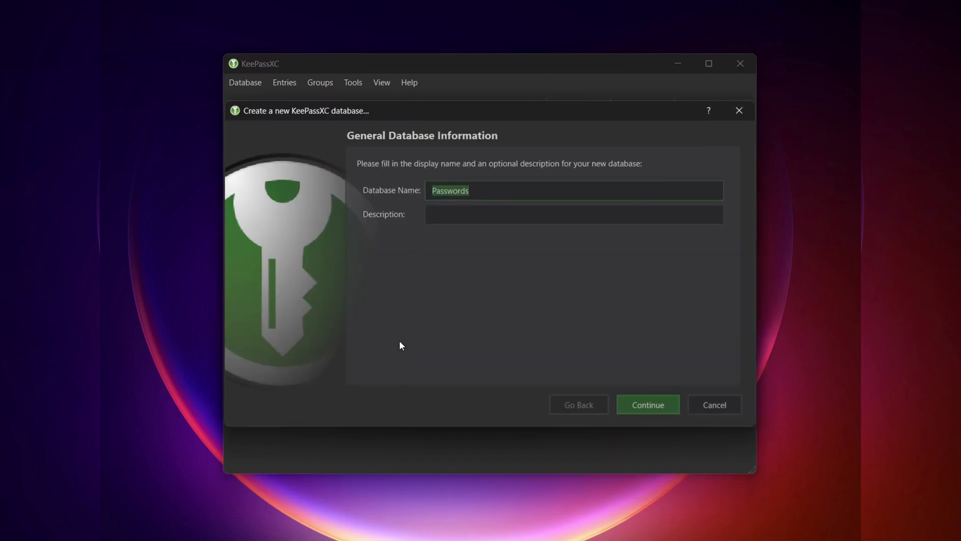
{"action": "left_click", "coordinate": [499, 190]}
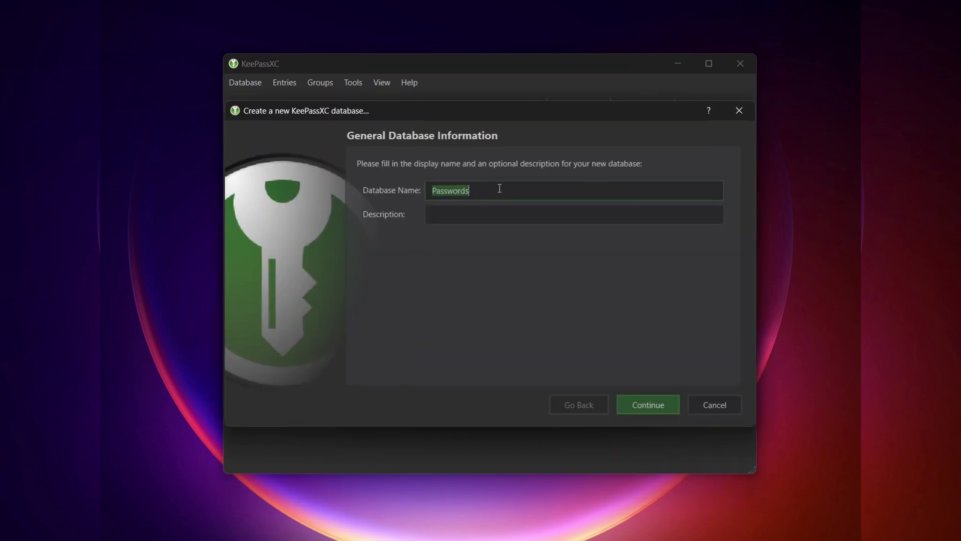
{"action": "left_click", "coordinate": [573, 213]}
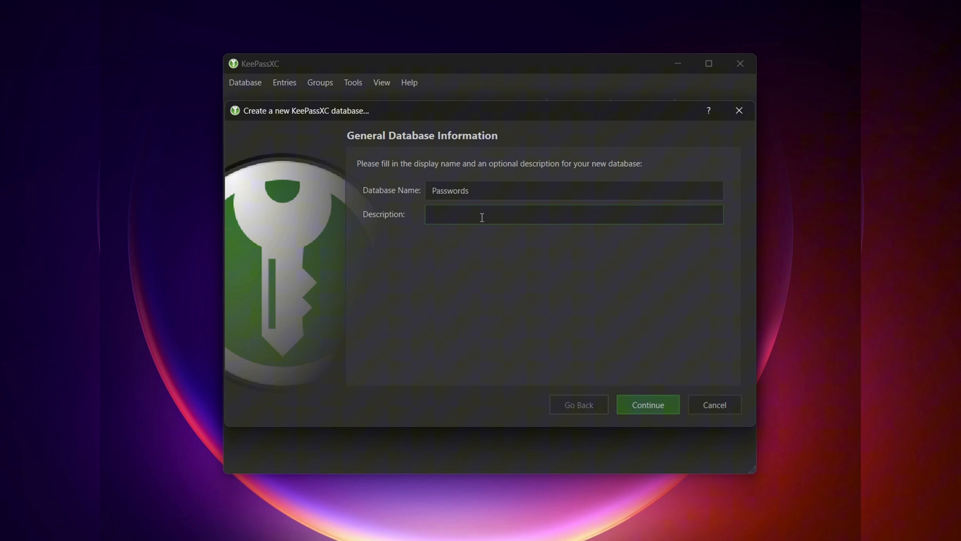
{"action": "type", "text": "My"}
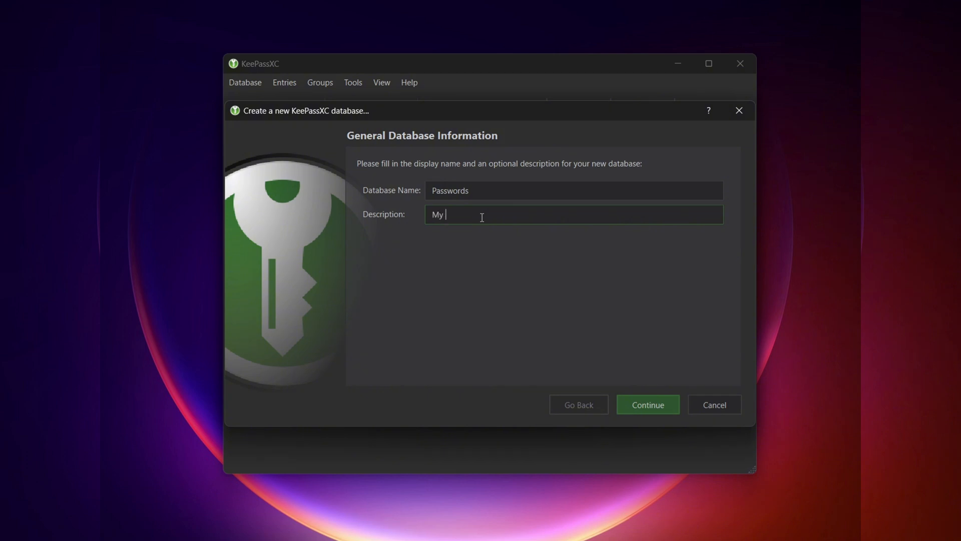
{"action": "type", "text": "Passwo"}
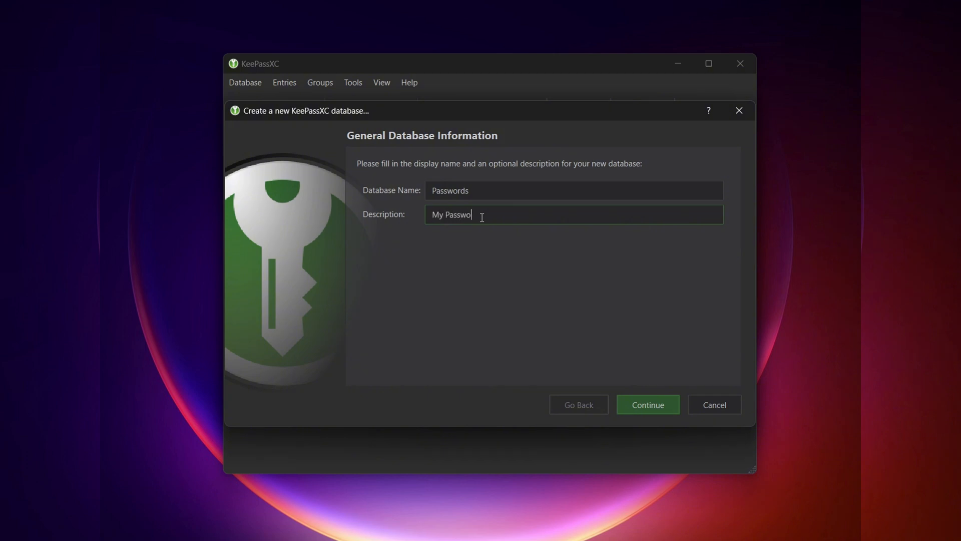
{"action": "left_click", "coordinate": [647, 405]}
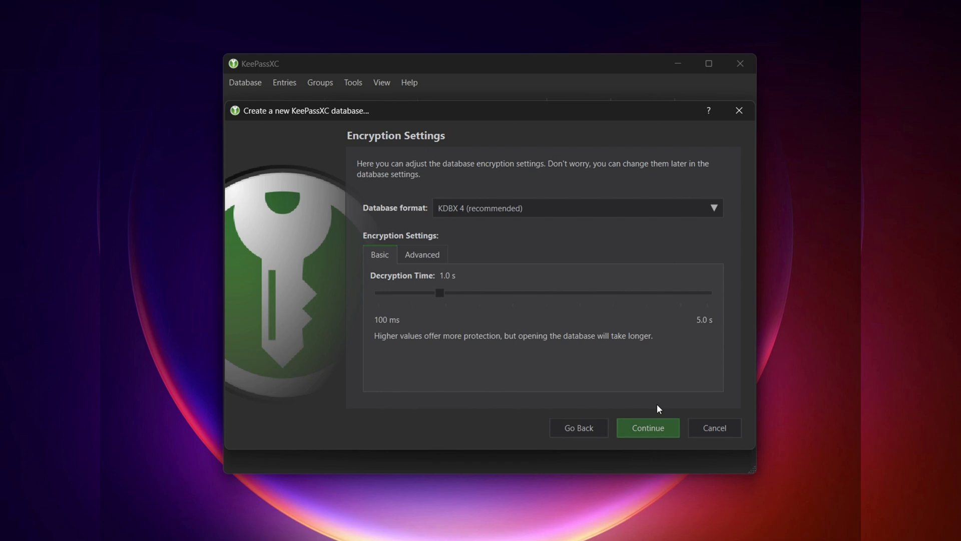
{"action": "mouse_move", "coordinate": [455, 159]}
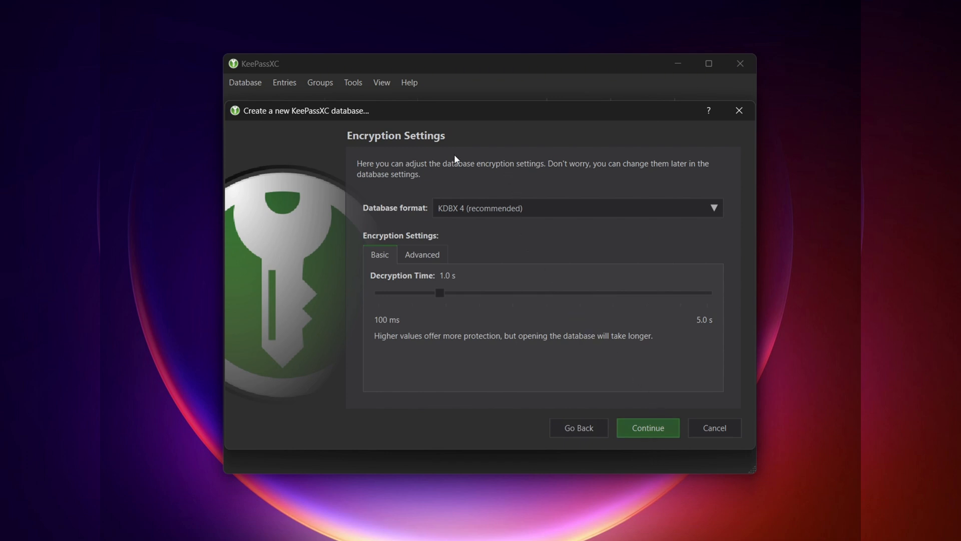
{"action": "mouse_move", "coordinate": [531, 374]}
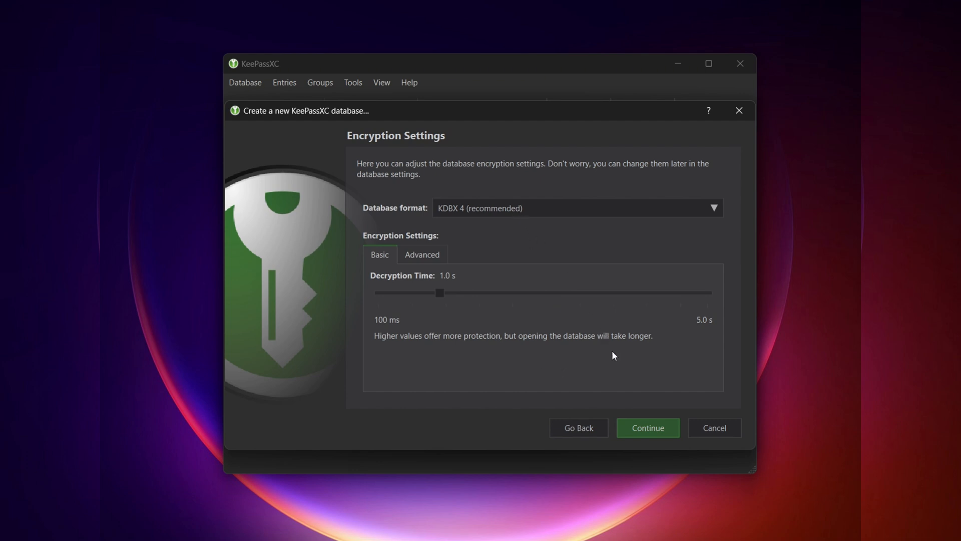
{"action": "left_click", "coordinate": [647, 427]}
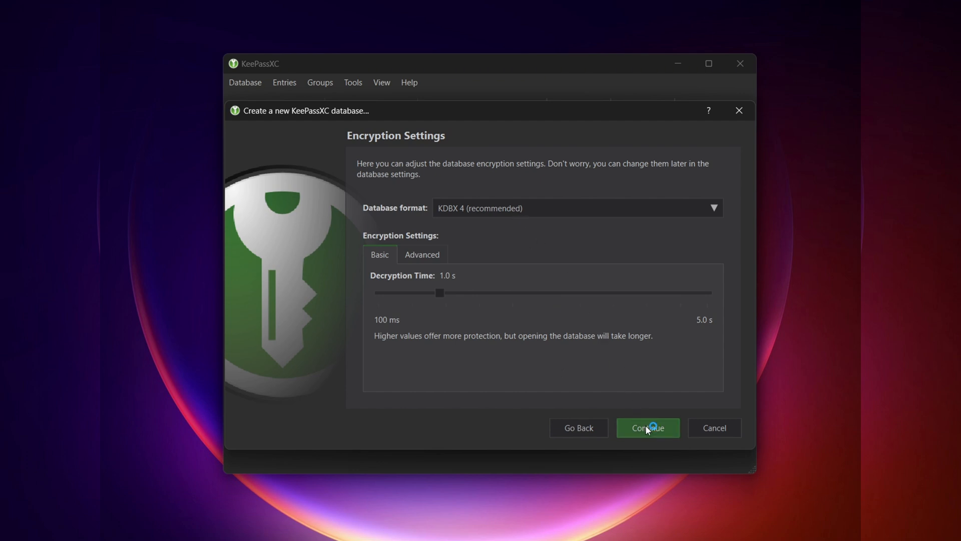
{"action": "left_click", "coordinate": [647, 427]}
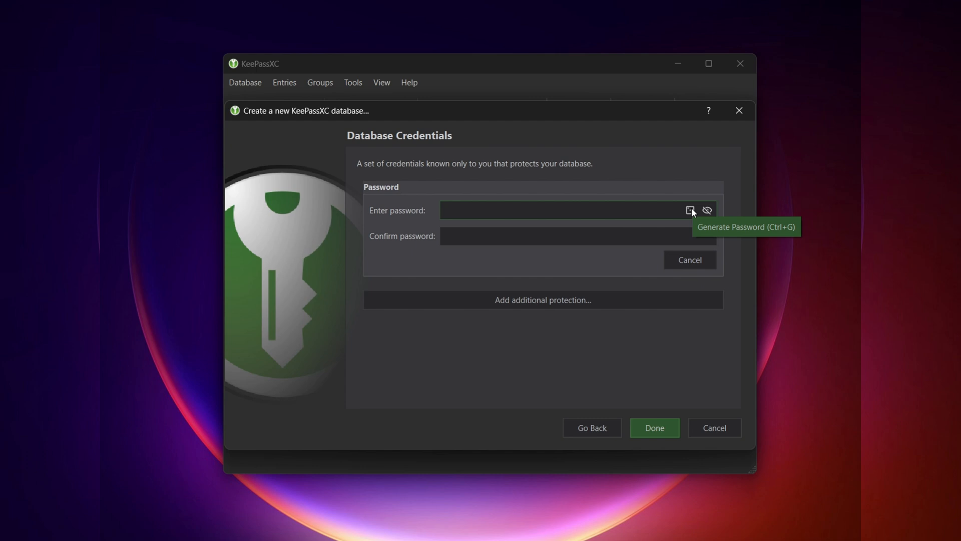
{"action": "mouse_move", "coordinate": [691, 210]}
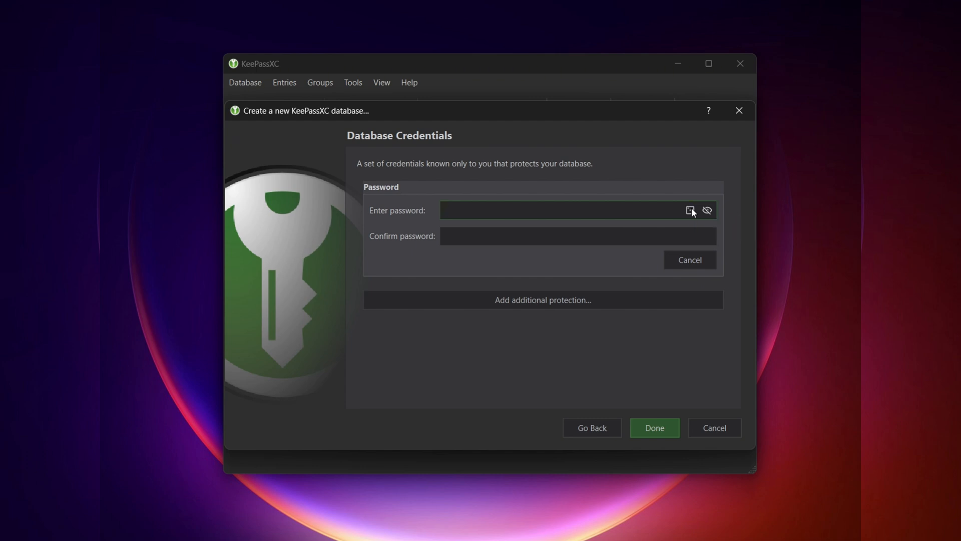
Apply a generated 20-character master password and finish the Create Database wizard.
{"action": "left_click", "coordinate": [691, 211]}
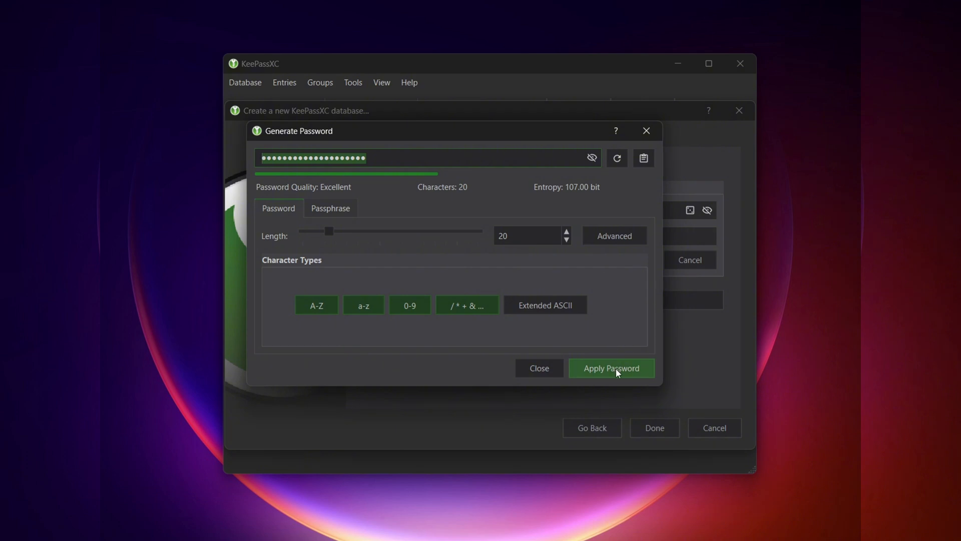
{"action": "left_click", "coordinate": [611, 368]}
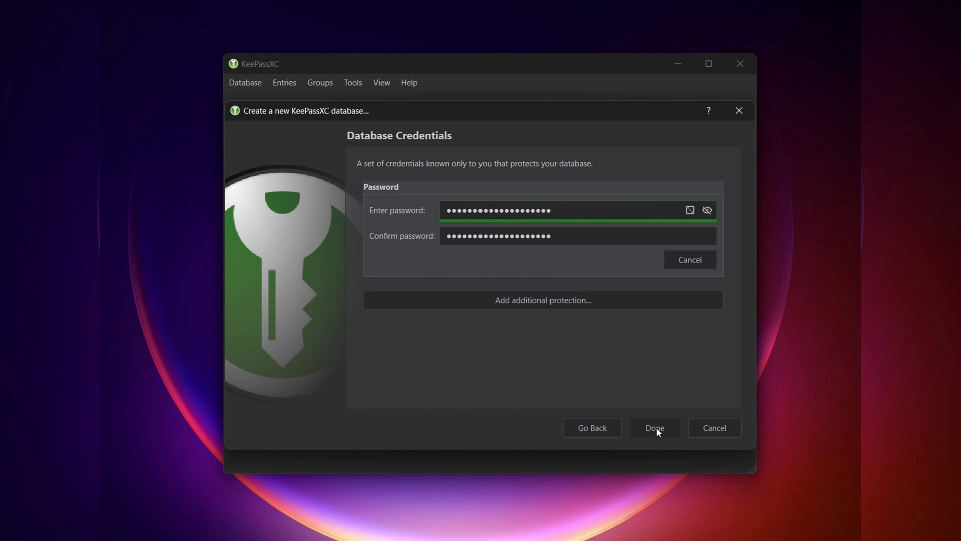
{"action": "left_click", "coordinate": [653, 427]}
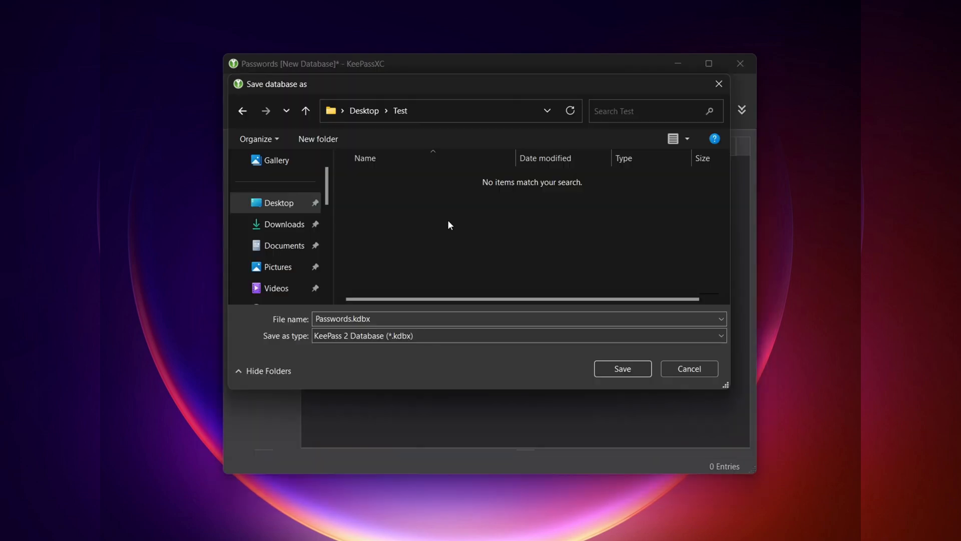
Save the database as Passwords.kdbx in Desktop > Test.
{"action": "left_click", "coordinate": [365, 318]}
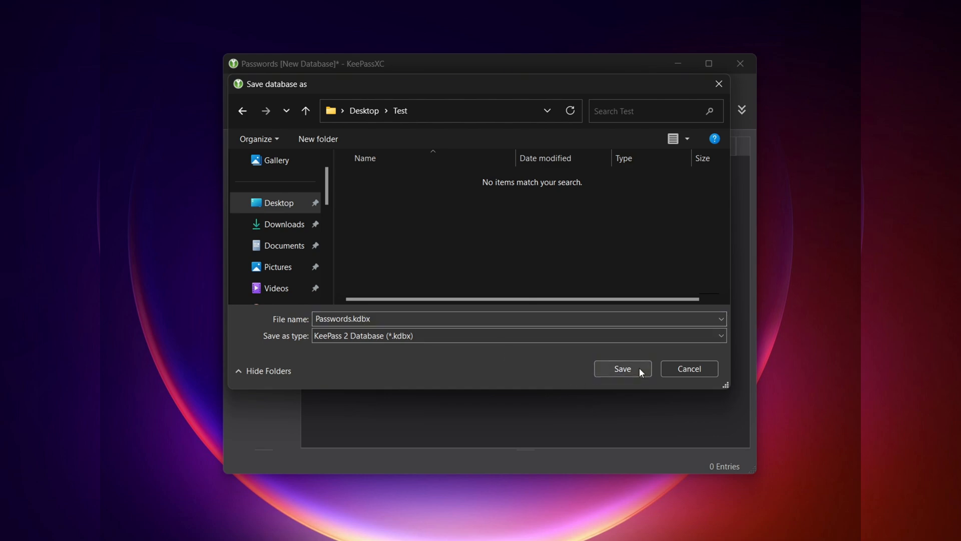
{"action": "left_click", "coordinate": [622, 368]}
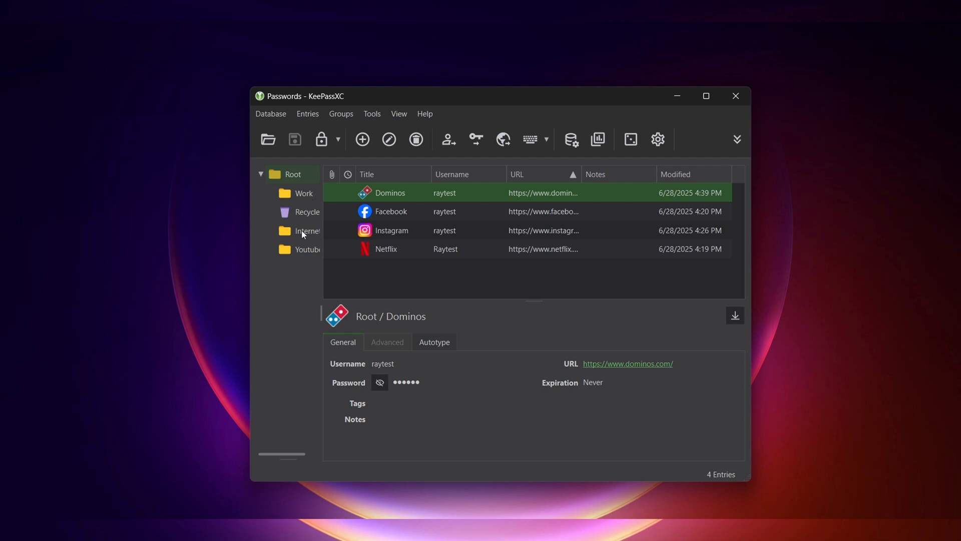
{"action": "mouse_move", "coordinate": [448, 229]}
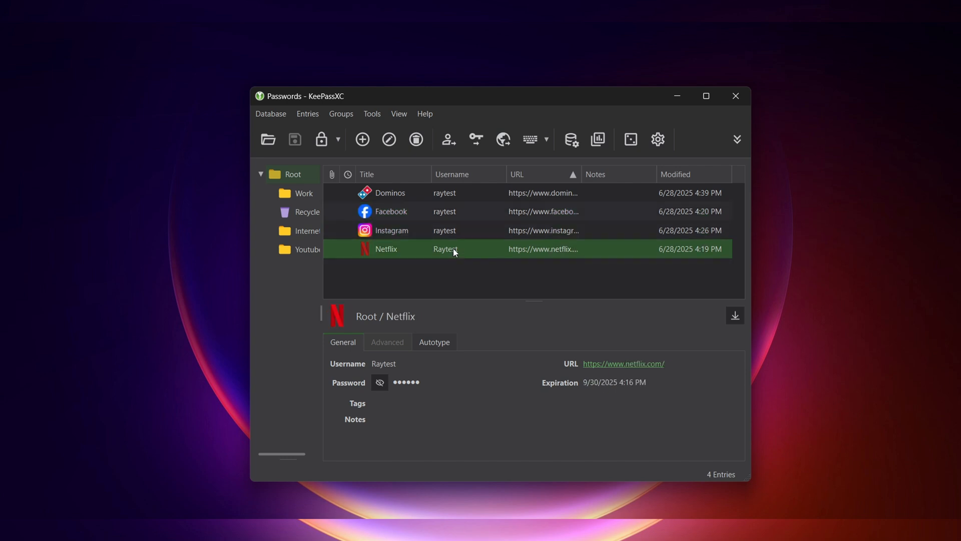
{"action": "mouse_move", "coordinate": [623, 363]}
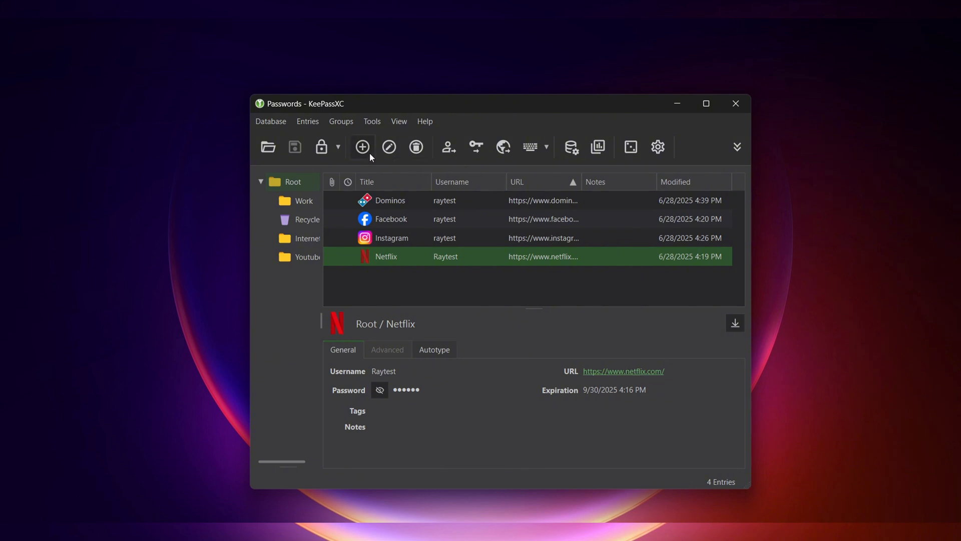
Add a 'Walmart' entry with username 'raytest' and a generated 20-character password.
{"action": "left_click", "coordinate": [361, 146]}
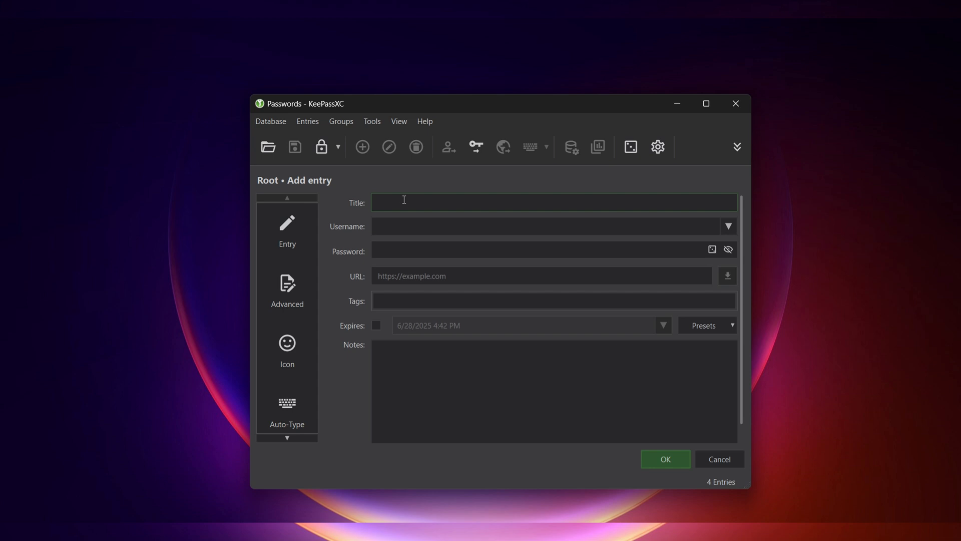
{"action": "type", "text": "Walmart"}
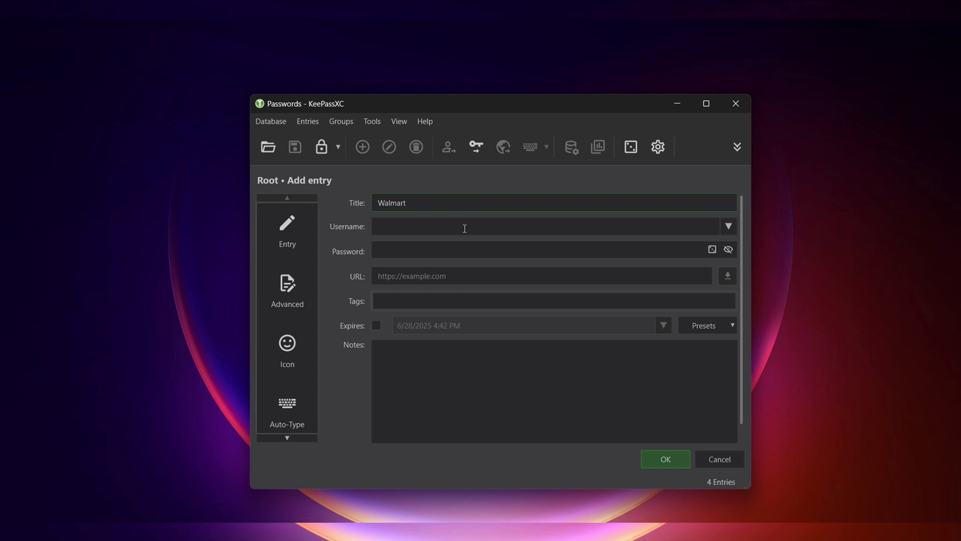
{"action": "type", "text": "raytest"}
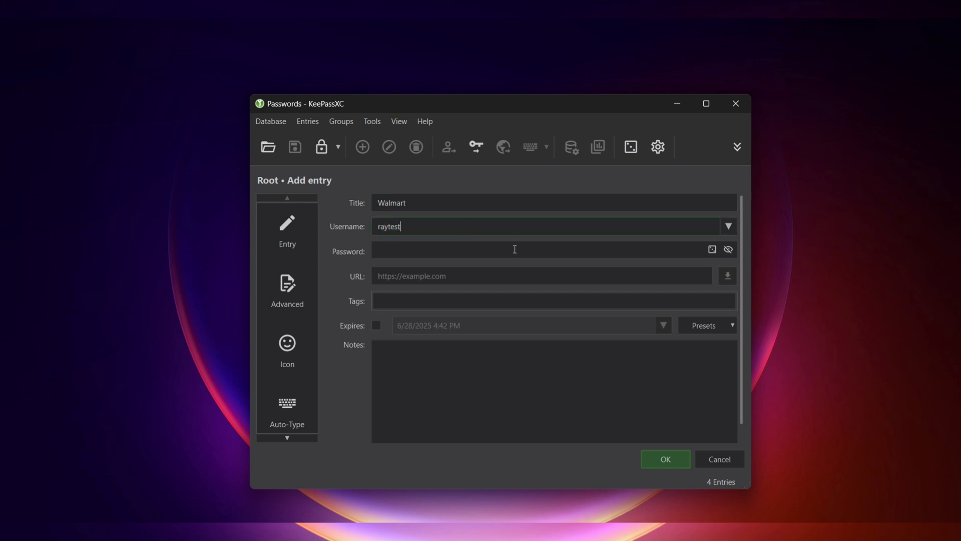
{"action": "left_click", "coordinate": [712, 249]}
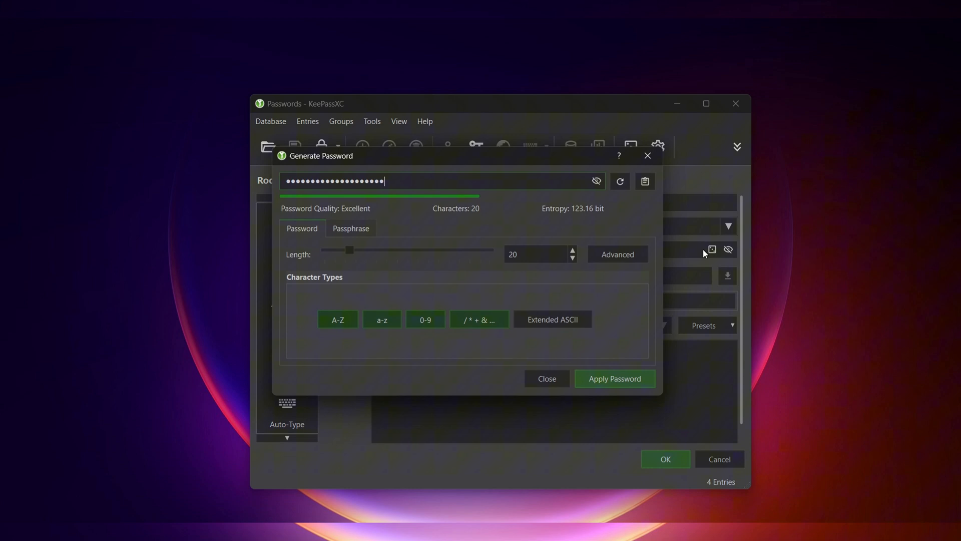
{"action": "mouse_move", "coordinate": [351, 230]}
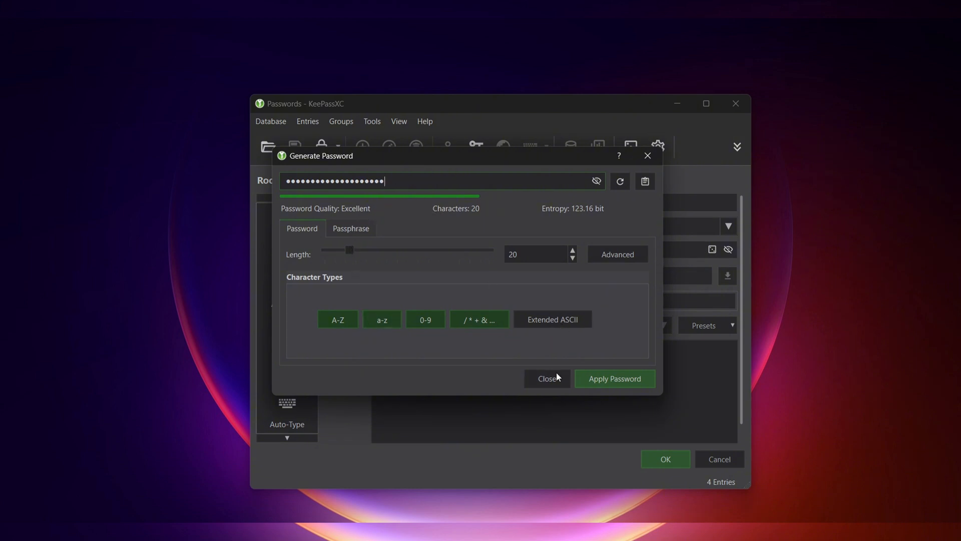
{"action": "left_click", "coordinate": [614, 379]}
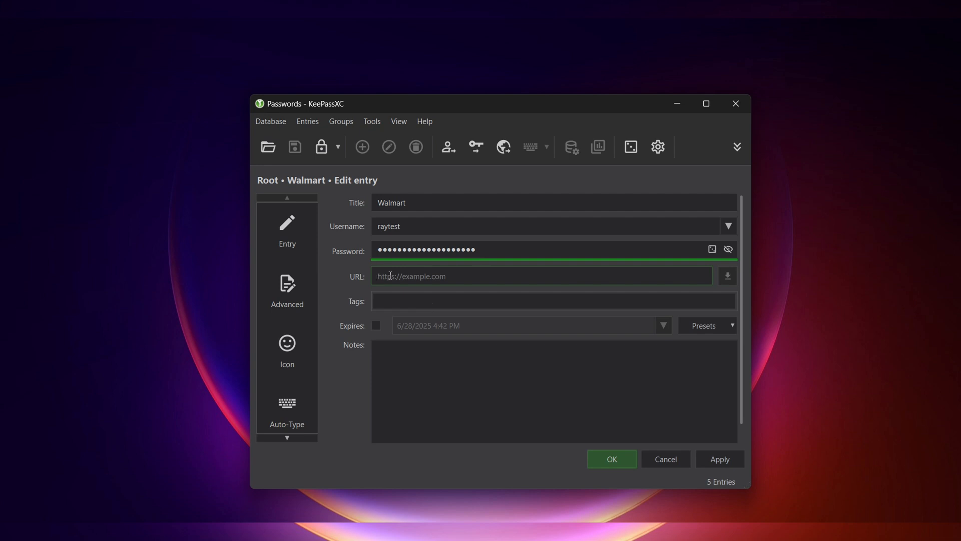
{"action": "type", "text": "https://www.walmart.com/"}
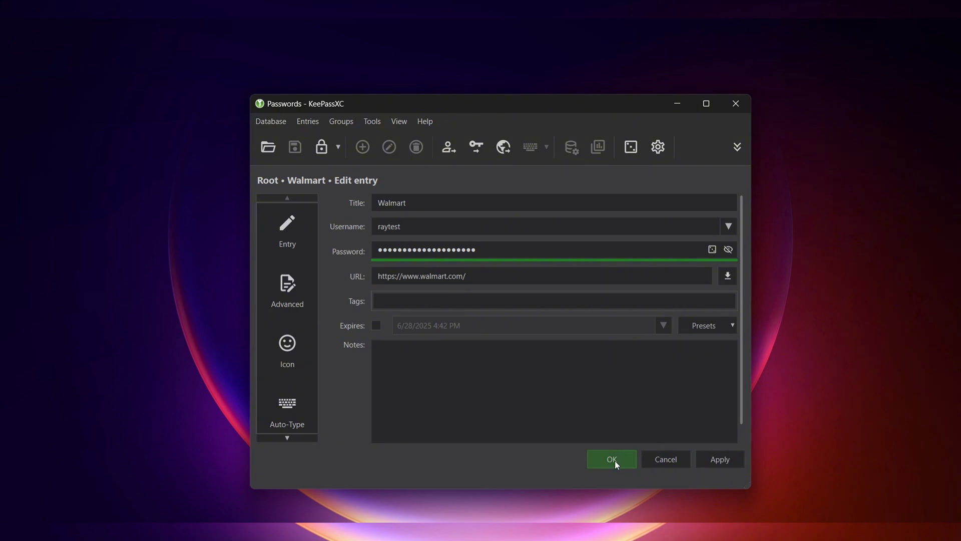
{"action": "left_click", "coordinate": [611, 459]}
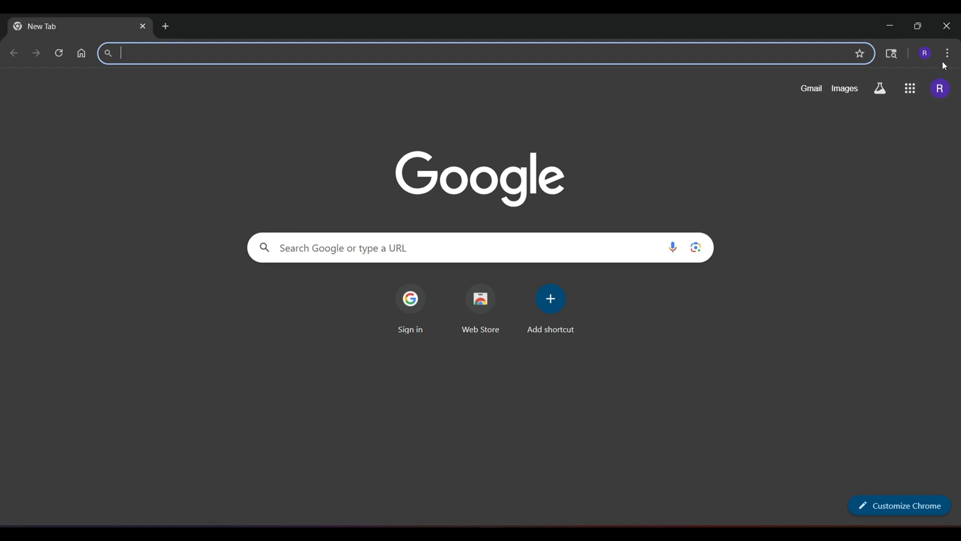
Go from Chrome's ⋮ menu via Settings > Autofill and passwords to Google Password Manager.
{"action": "left_click", "coordinate": [946, 52]}
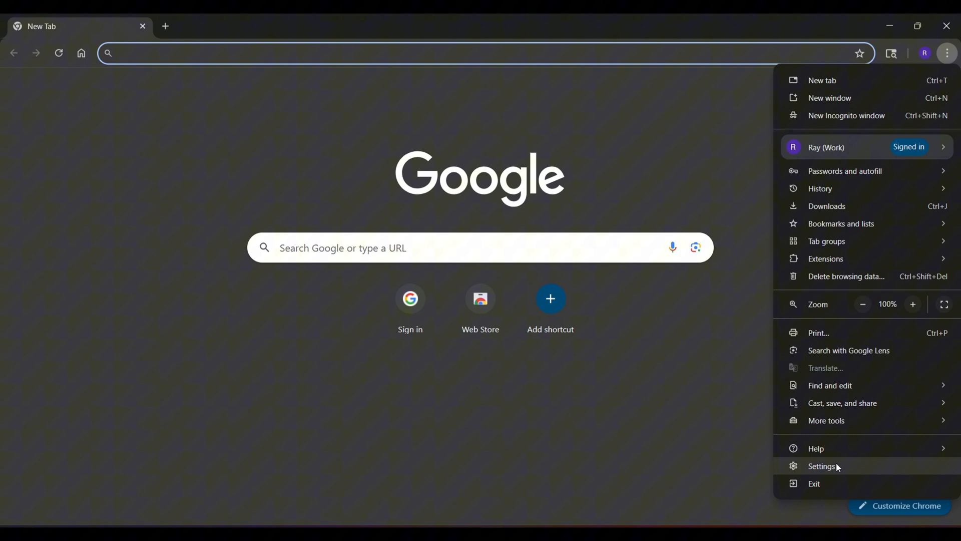
{"action": "left_click", "coordinate": [821, 466]}
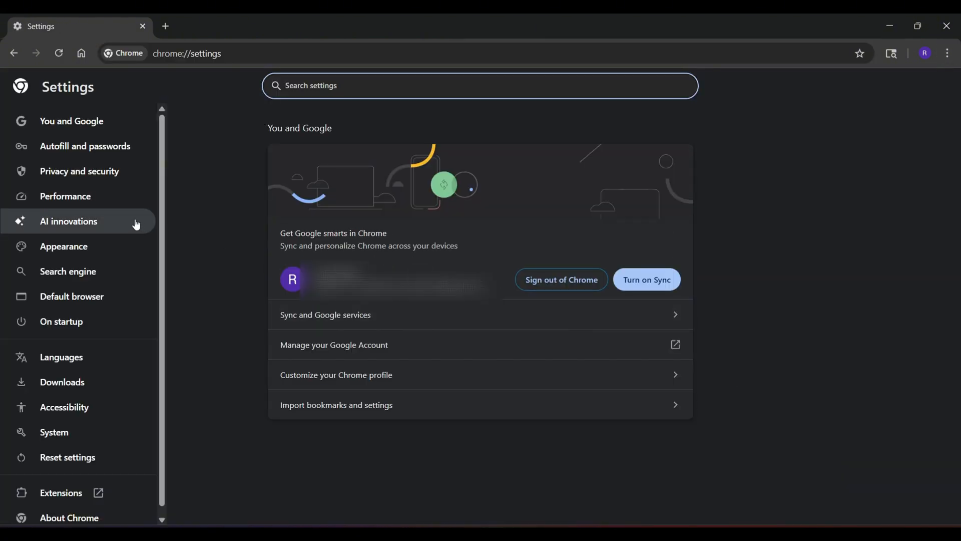
{"action": "left_click", "coordinate": [84, 146]}
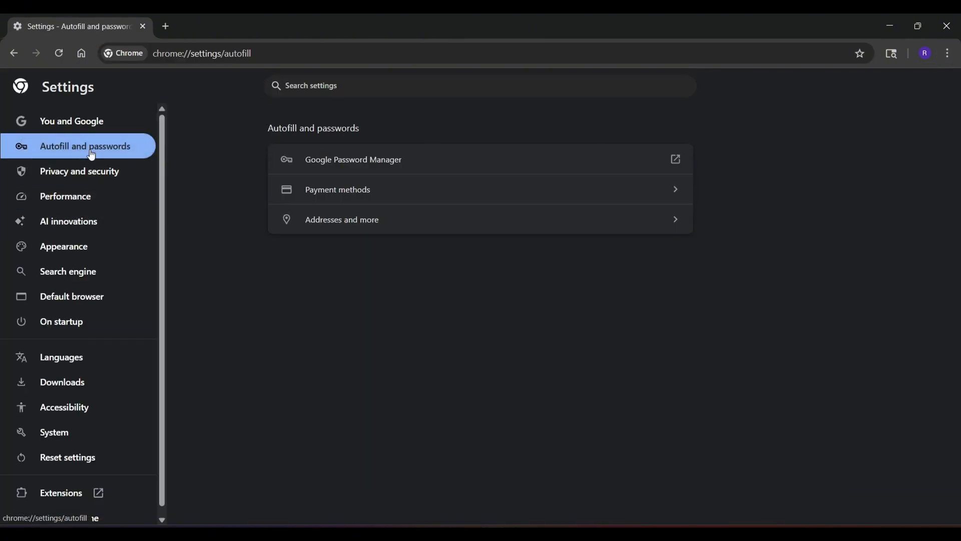
{"action": "left_click", "coordinate": [353, 159]}
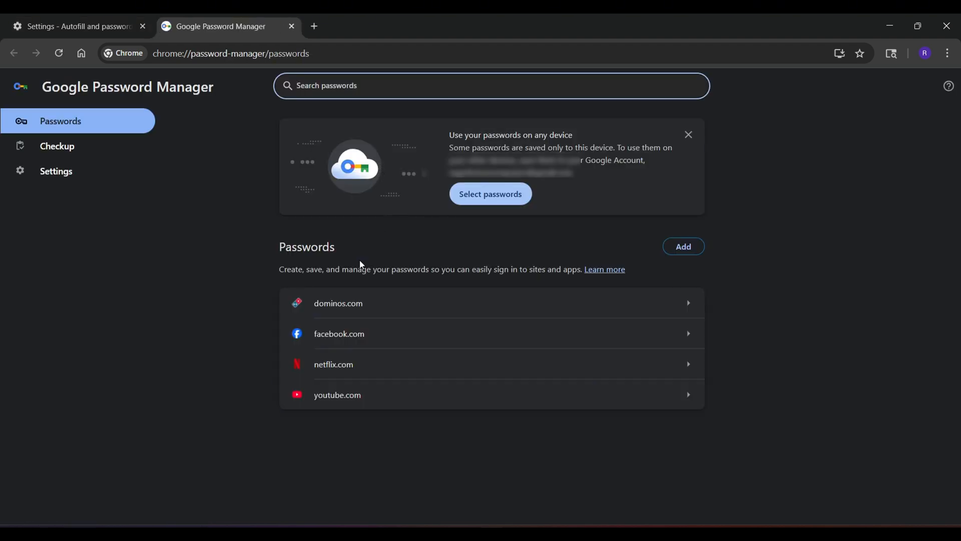
Export all saved passwords to 'Chrome Passwords.csv' in Desktop > Test.
{"action": "left_click", "coordinate": [55, 172]}
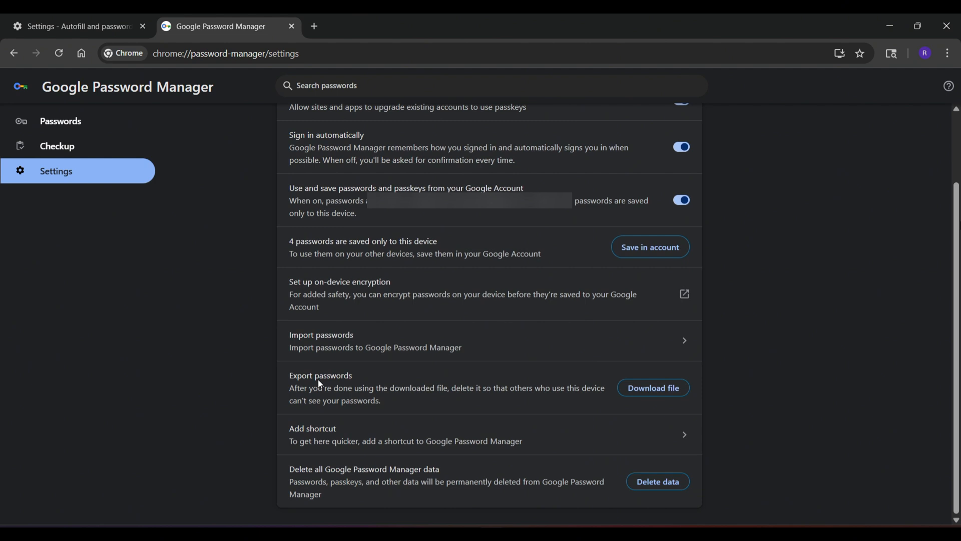
{"action": "left_click", "coordinate": [652, 387]}
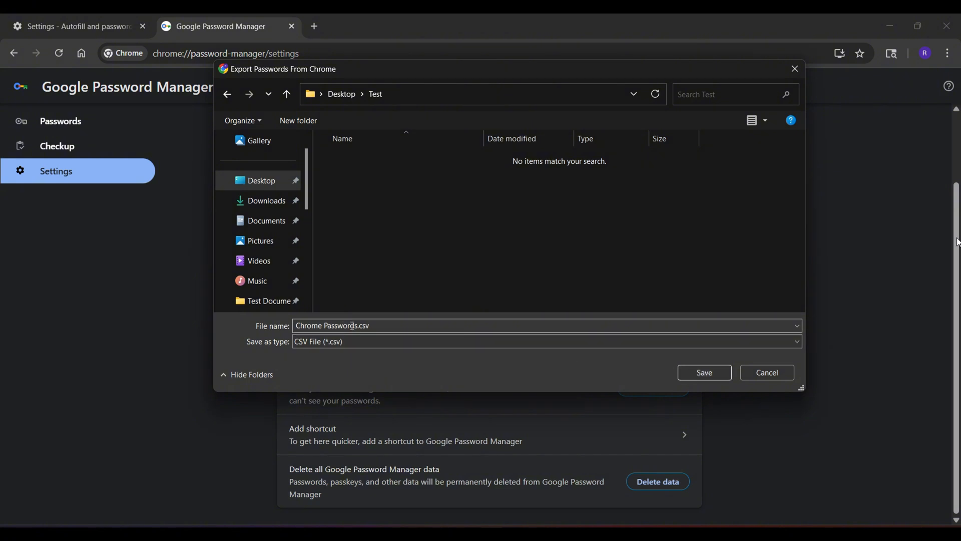
{"action": "left_click", "coordinate": [703, 371]}
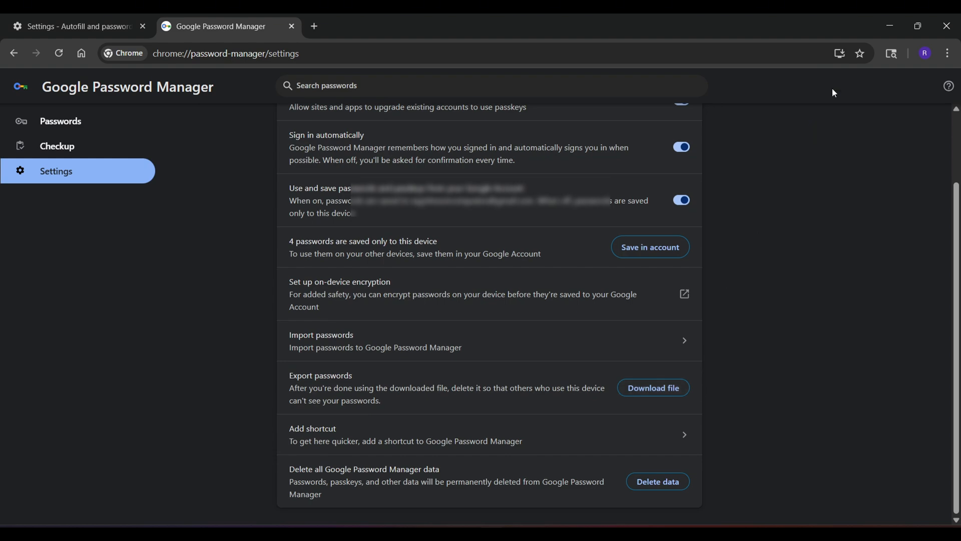
{"action": "mouse_move", "coordinate": [891, 26]}
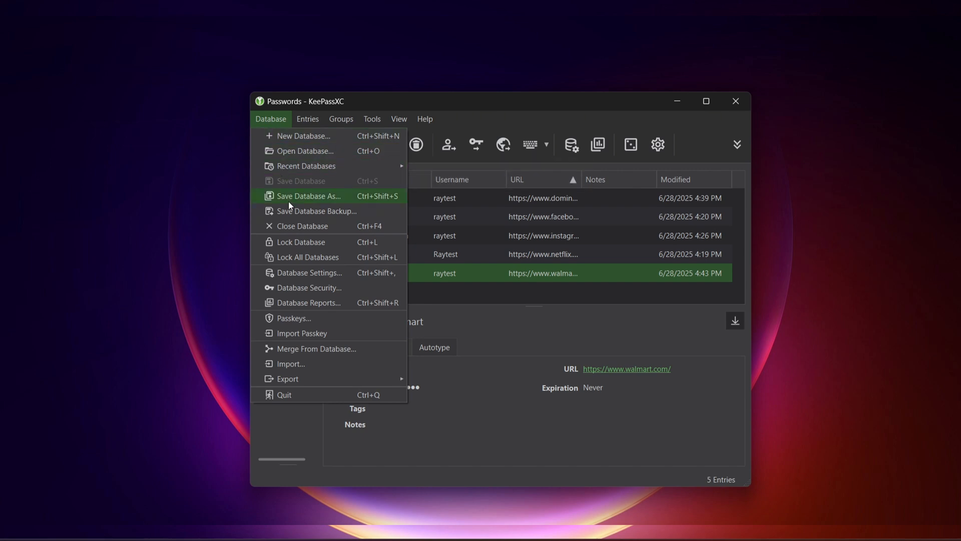
{"action": "mouse_move", "coordinate": [325, 318]}
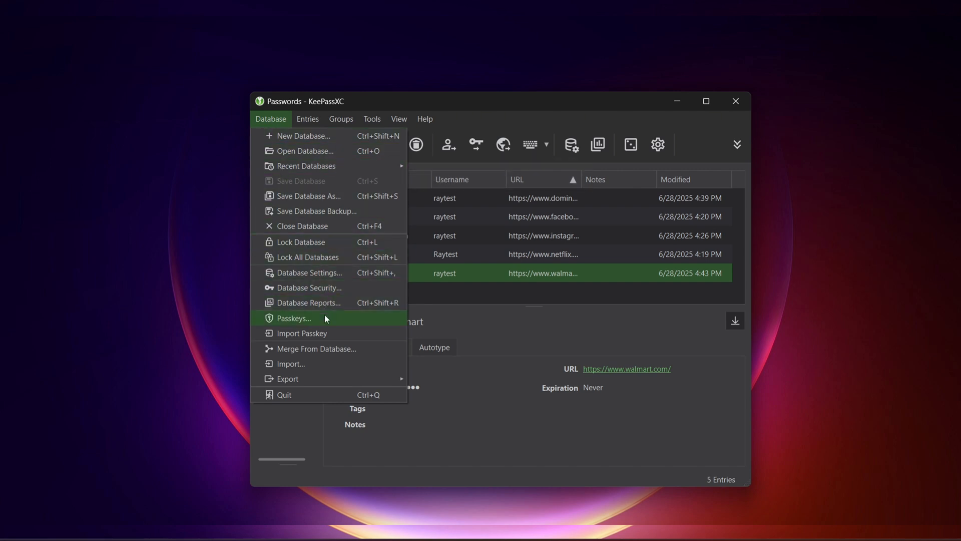
{"action": "mouse_move", "coordinate": [317, 348]}
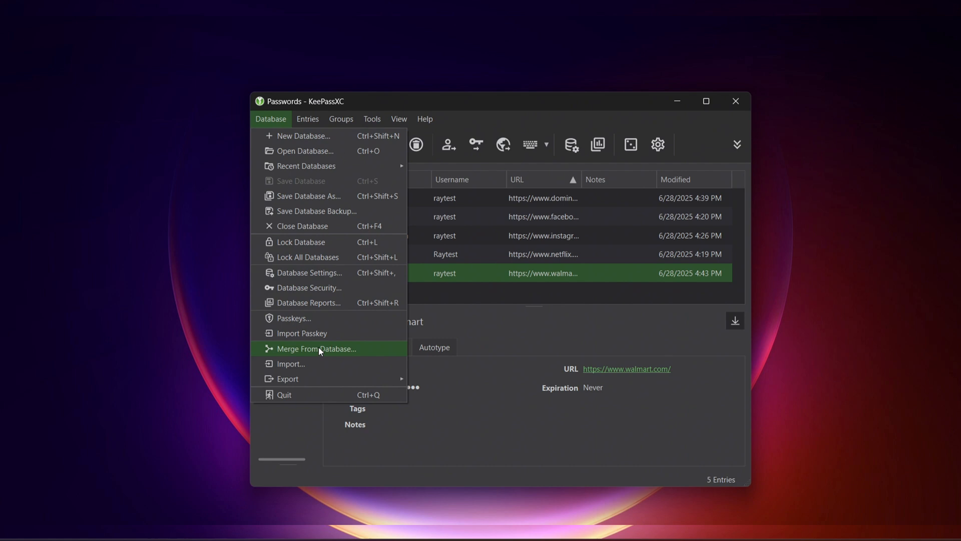
Start the Database > Import wizard in KeePassXC.
{"action": "left_click", "coordinate": [289, 363]}
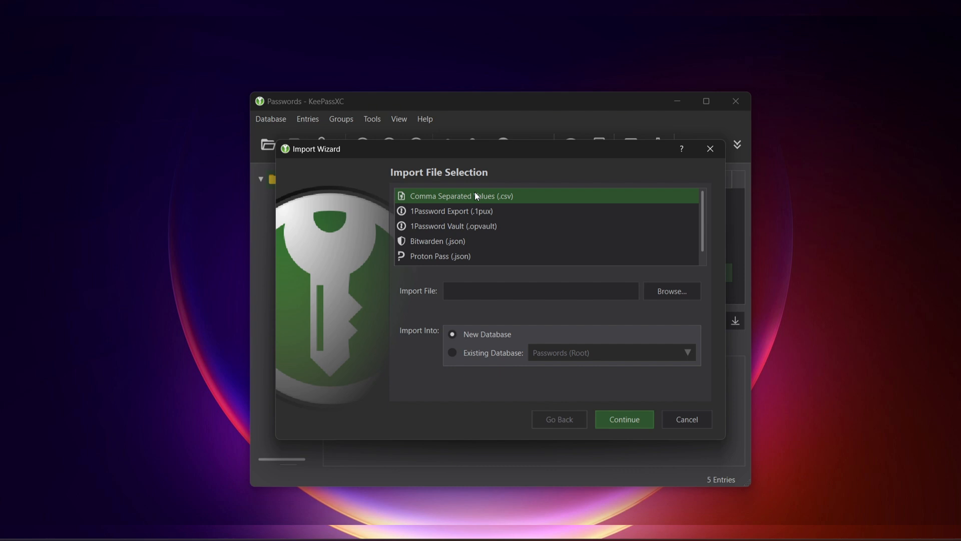
Import Chrome Passwords.csv into the existing Passwords (Root) database and continue to column matching.
{"action": "left_click", "coordinate": [671, 290]}
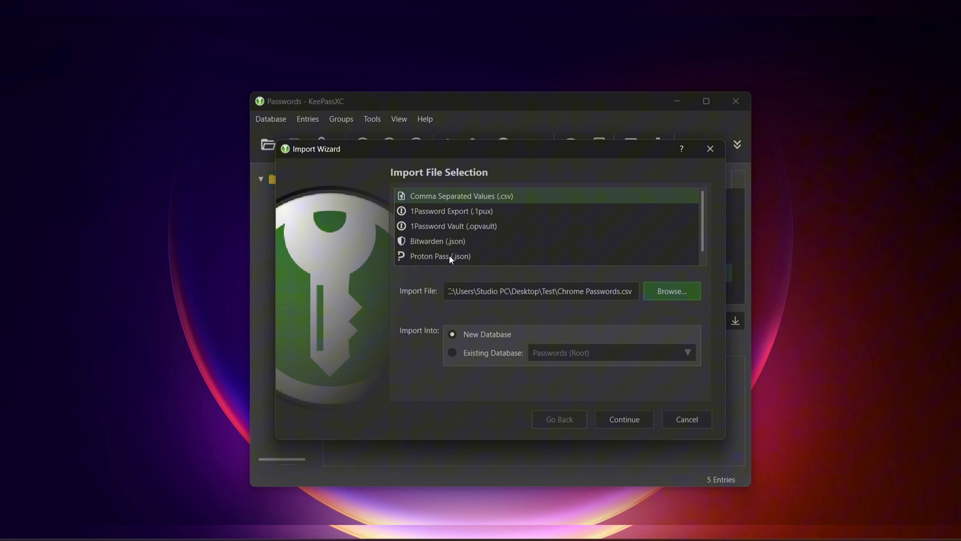
{"action": "mouse_move", "coordinate": [445, 349]}
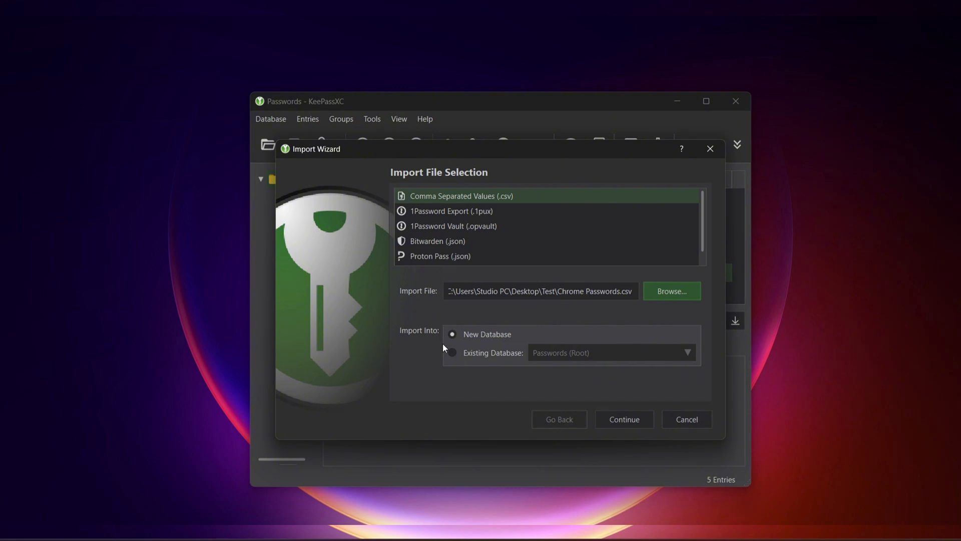
{"action": "left_click", "coordinate": [452, 352]}
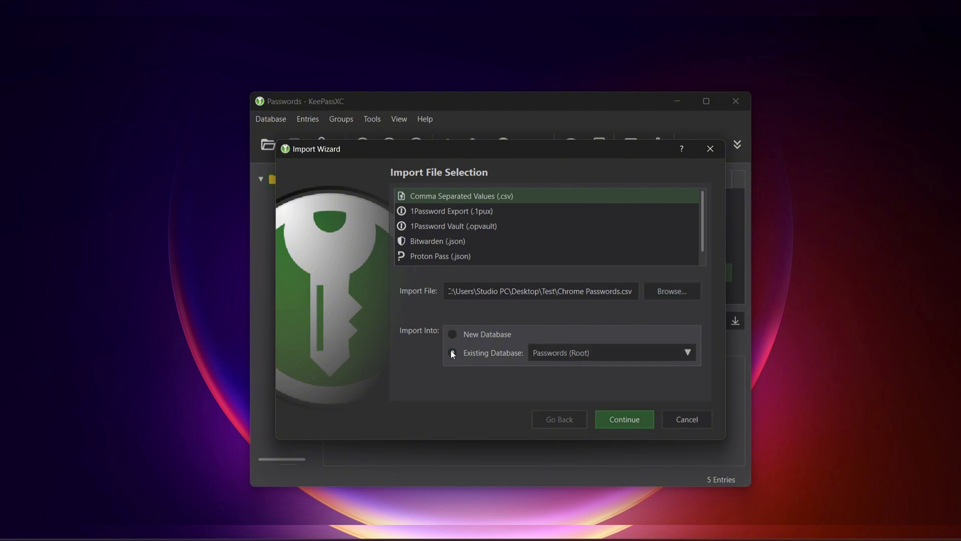
{"action": "left_click", "coordinate": [452, 352]}
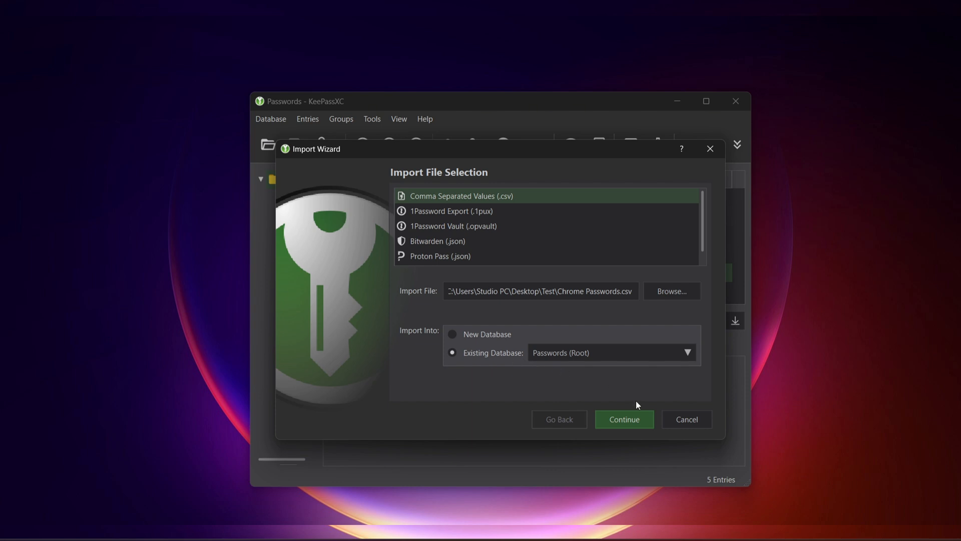
{"action": "mouse_move", "coordinate": [637, 420]}
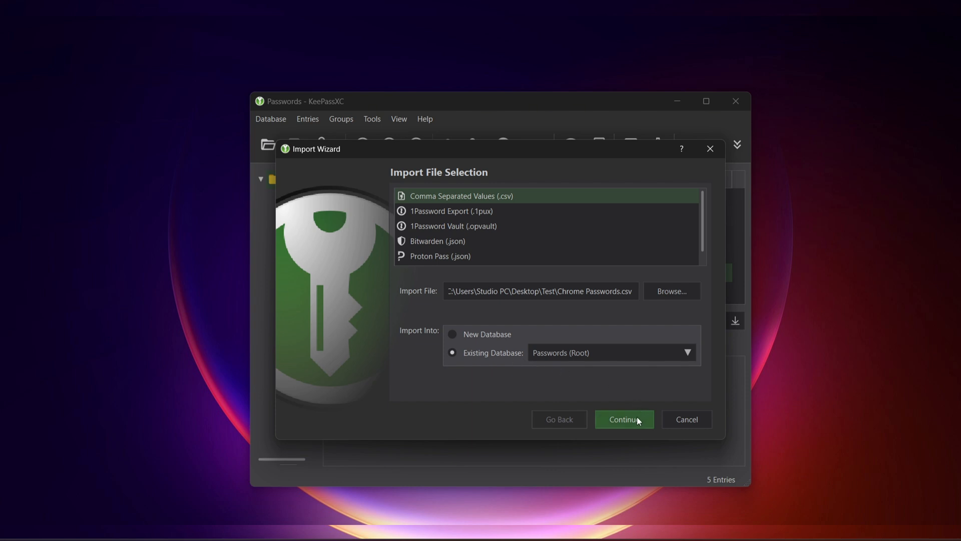
{"action": "left_click", "coordinate": [623, 419]}
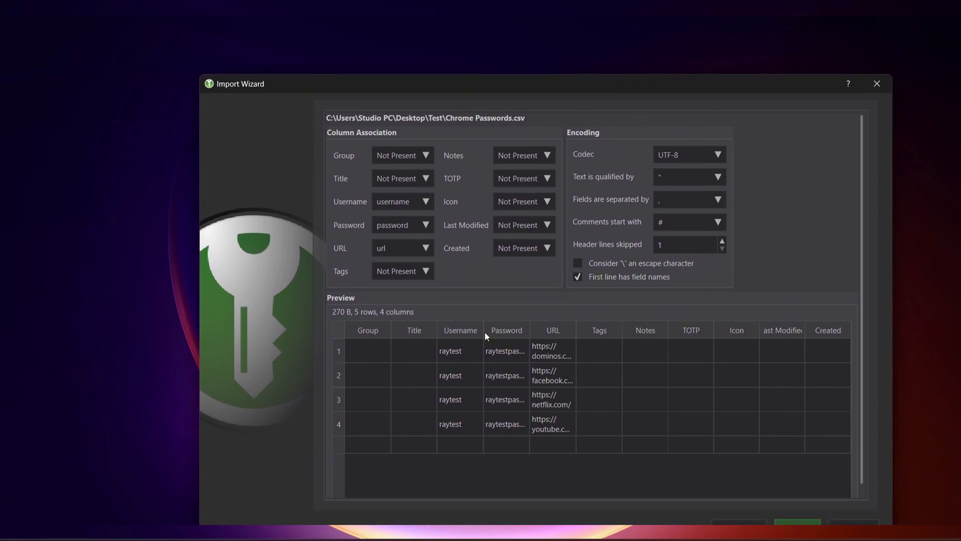
{"action": "mouse_move", "coordinate": [456, 429]}
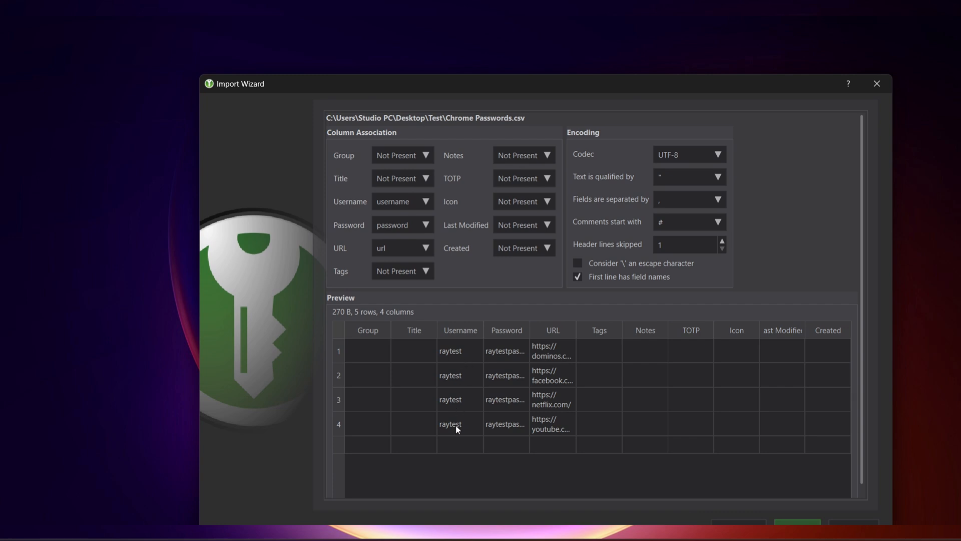
{"action": "mouse_move", "coordinate": [462, 338]}
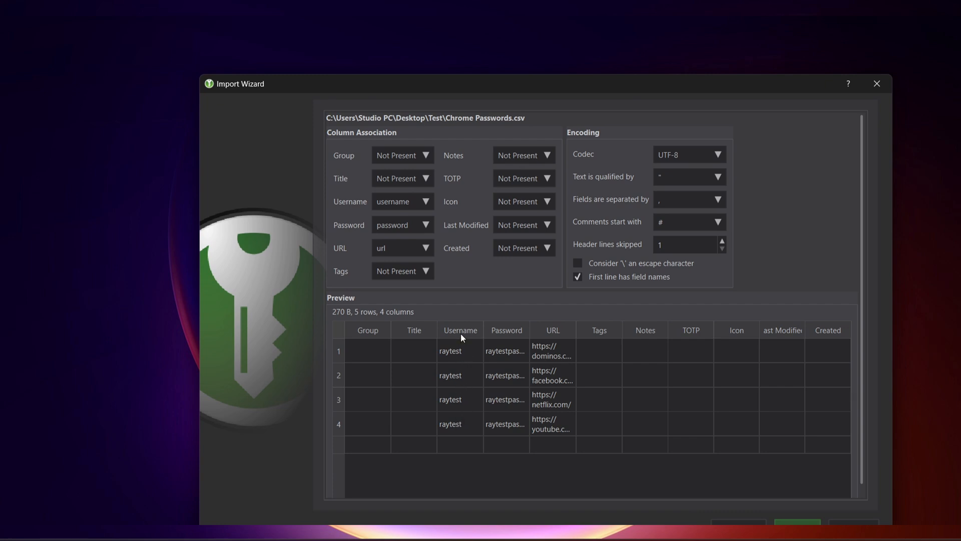
{"action": "mouse_move", "coordinate": [529, 350]}
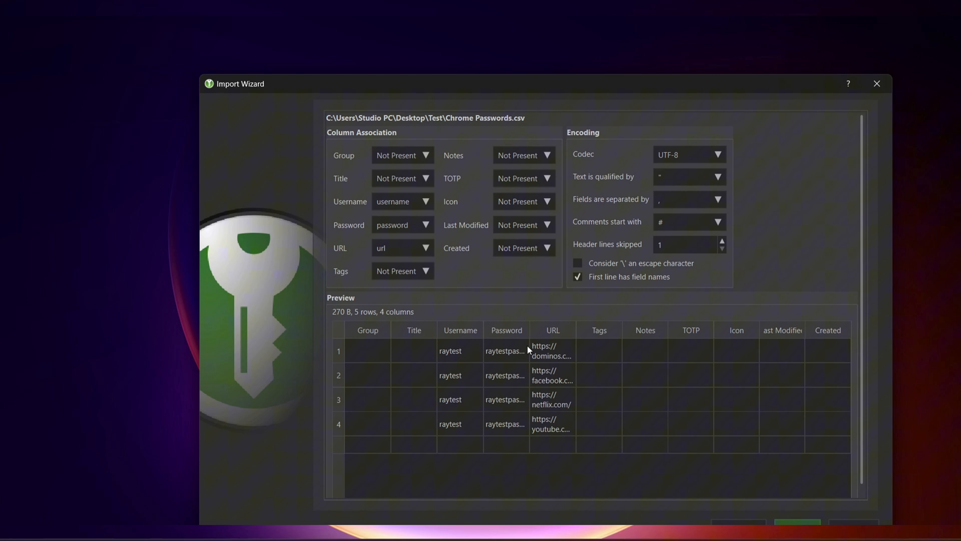
{"action": "mouse_move", "coordinate": [560, 331]}
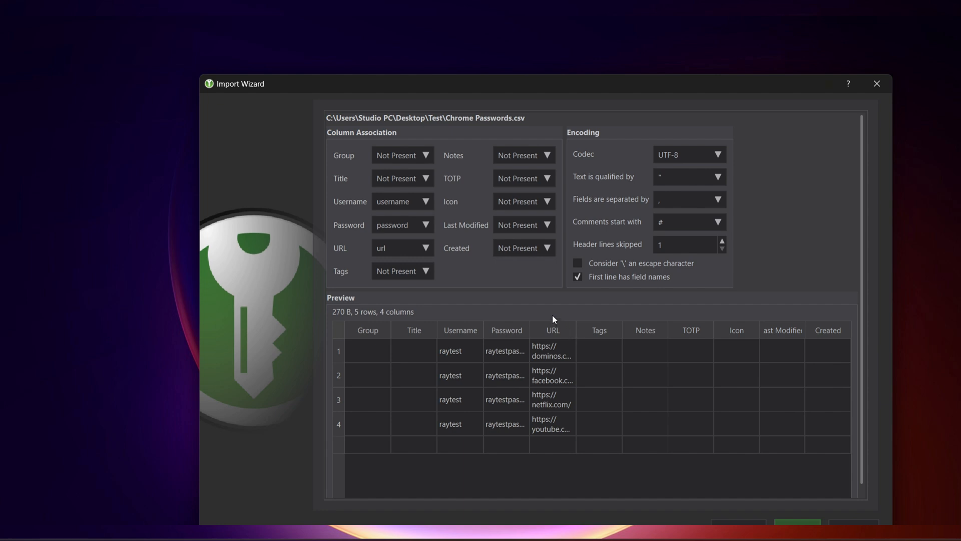
{"action": "mouse_move", "coordinate": [464, 314]}
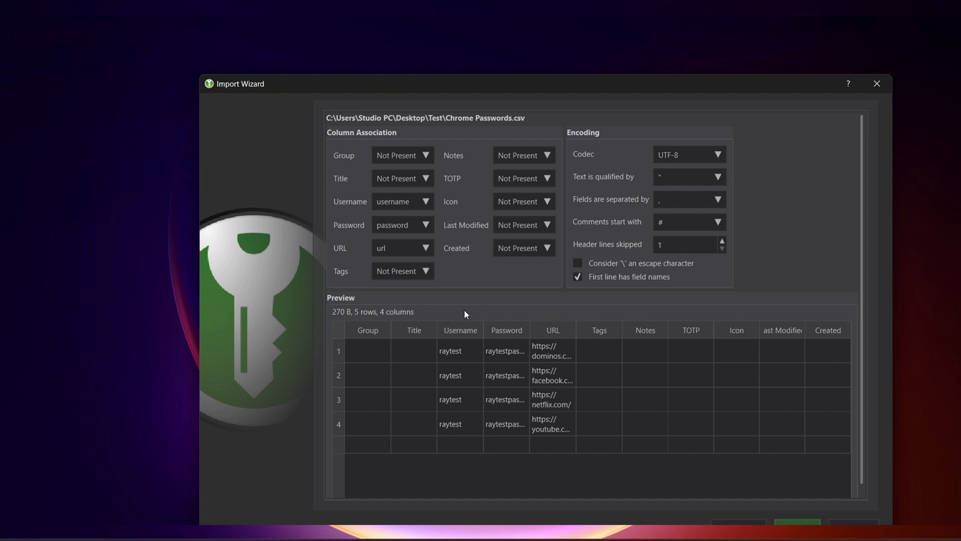
{"action": "mouse_move", "coordinate": [497, 323]}
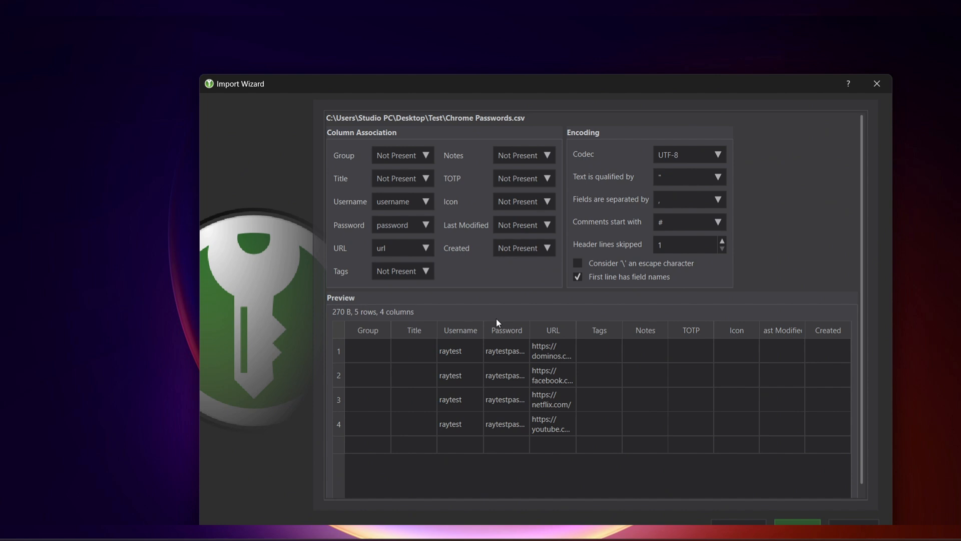
{"action": "mouse_move", "coordinate": [748, 146]}
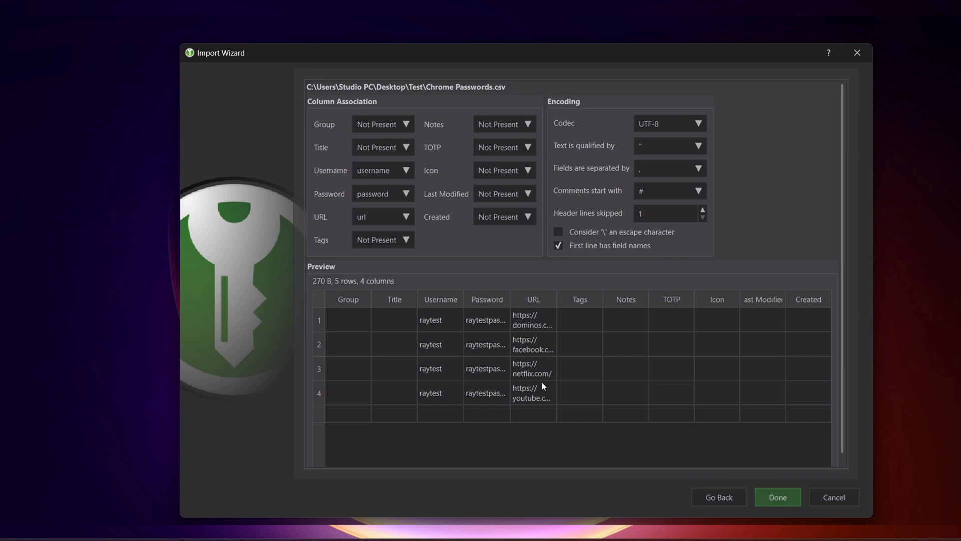
{"action": "mouse_move", "coordinate": [516, 378]}
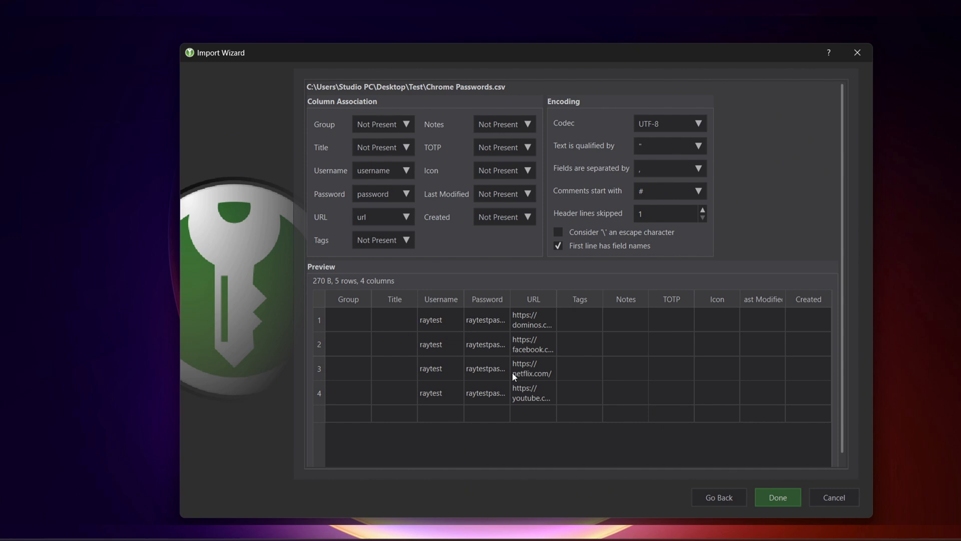
Keep 'First line has field names' ticked, finish the import, and accept the no-title warning.
{"action": "left_click", "coordinate": [557, 246]}
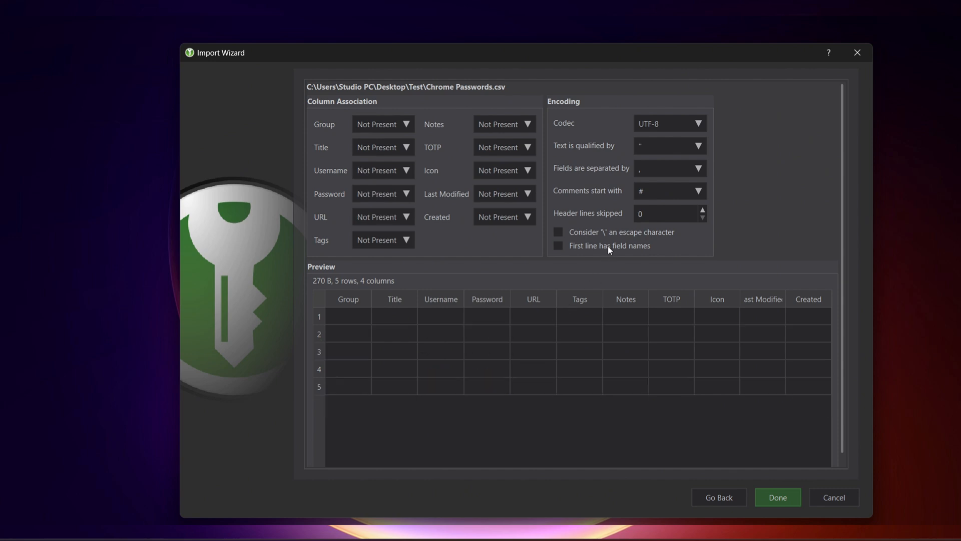
{"action": "left_click", "coordinate": [558, 246]}
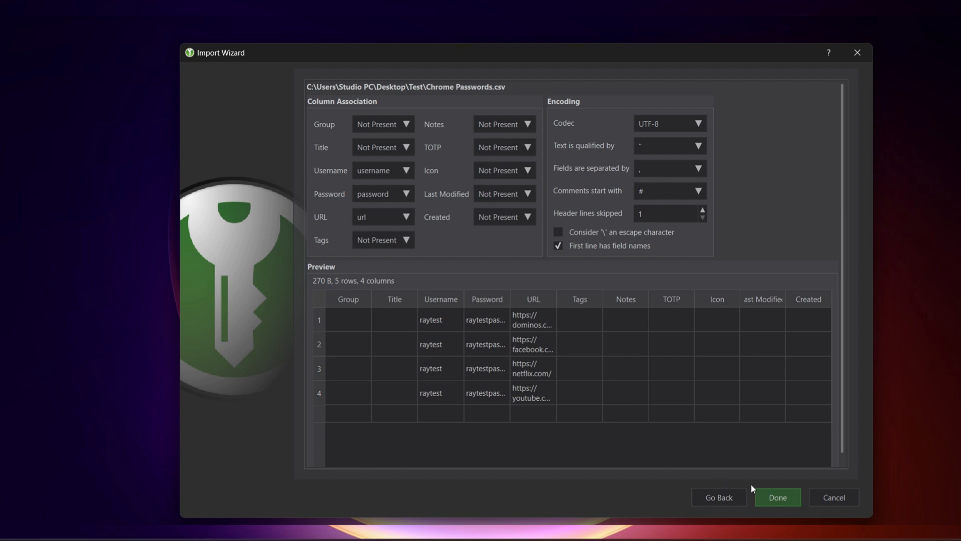
{"action": "left_click", "coordinate": [777, 497]}
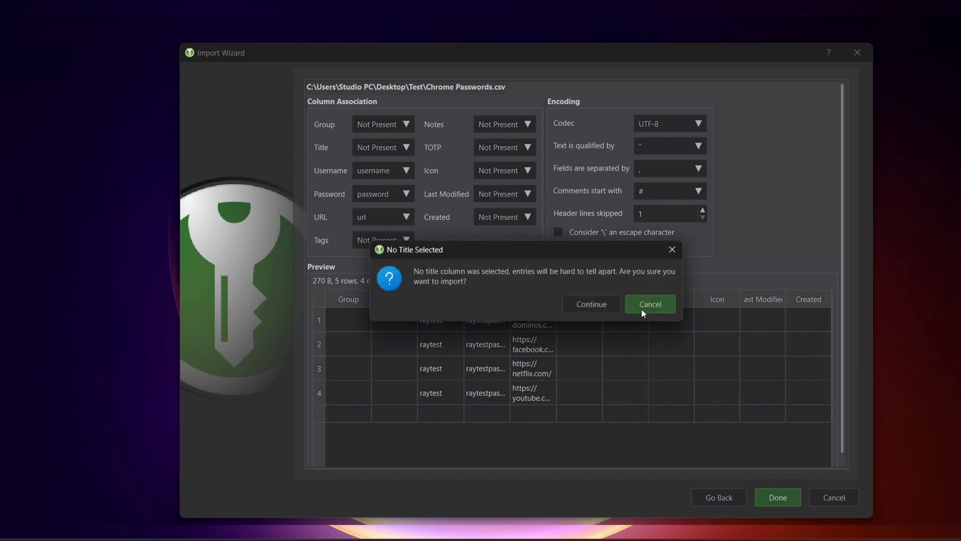
{"action": "left_click", "coordinate": [591, 304]}
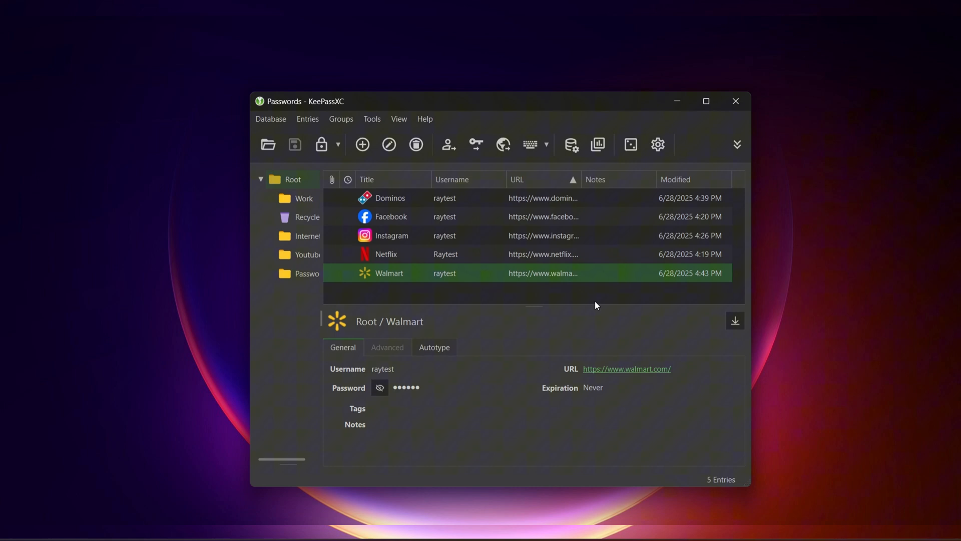
{"action": "mouse_move", "coordinate": [517, 268]}
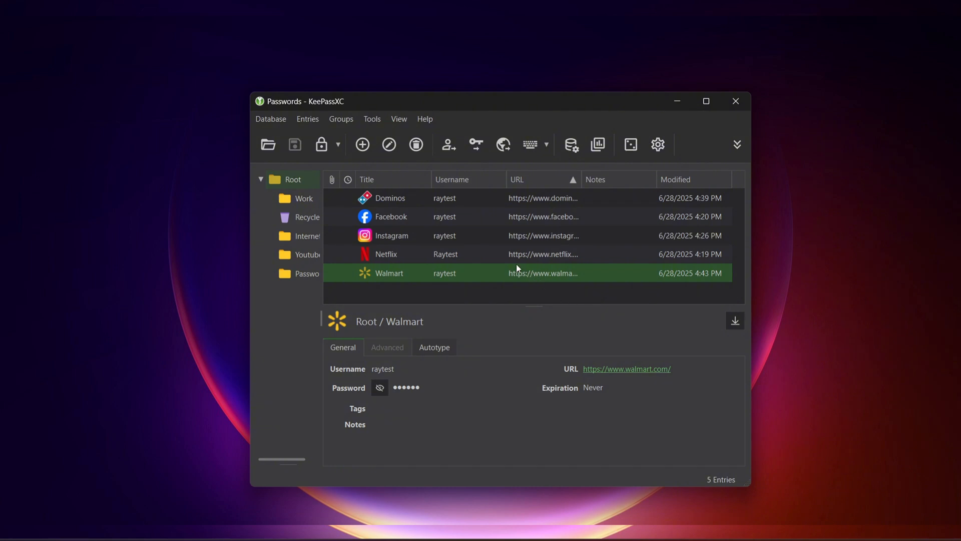
{"action": "mouse_move", "coordinate": [382, 217]}
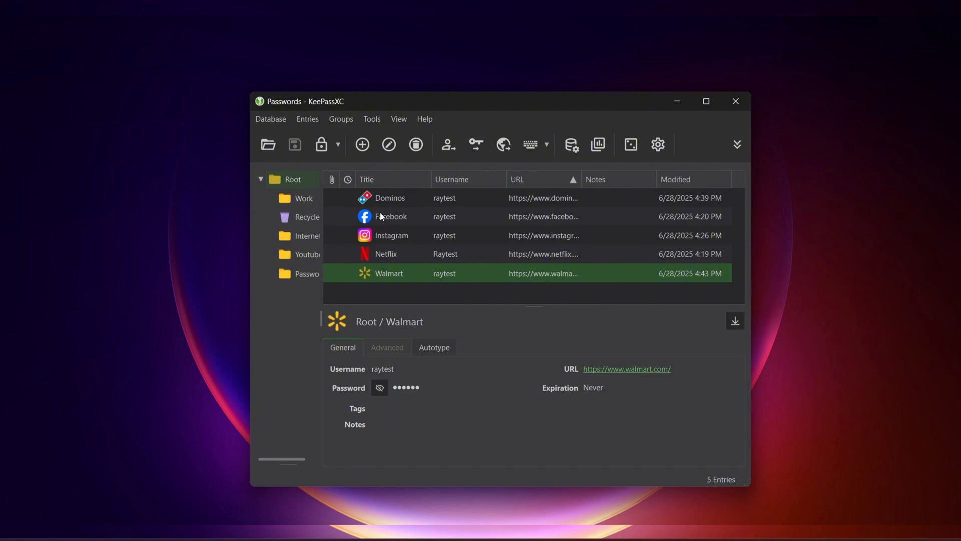
{"action": "mouse_move", "coordinate": [301, 241]}
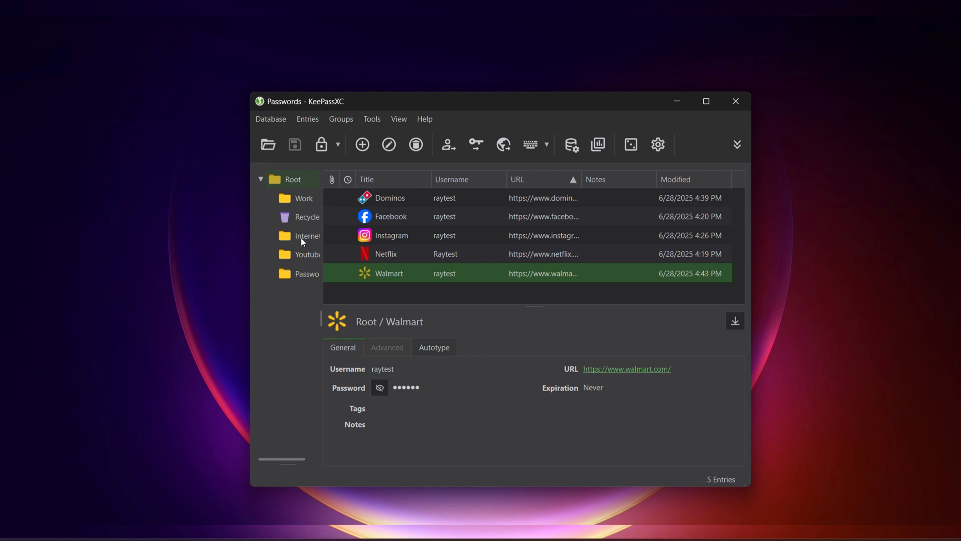
{"action": "mouse_move", "coordinate": [296, 257]}
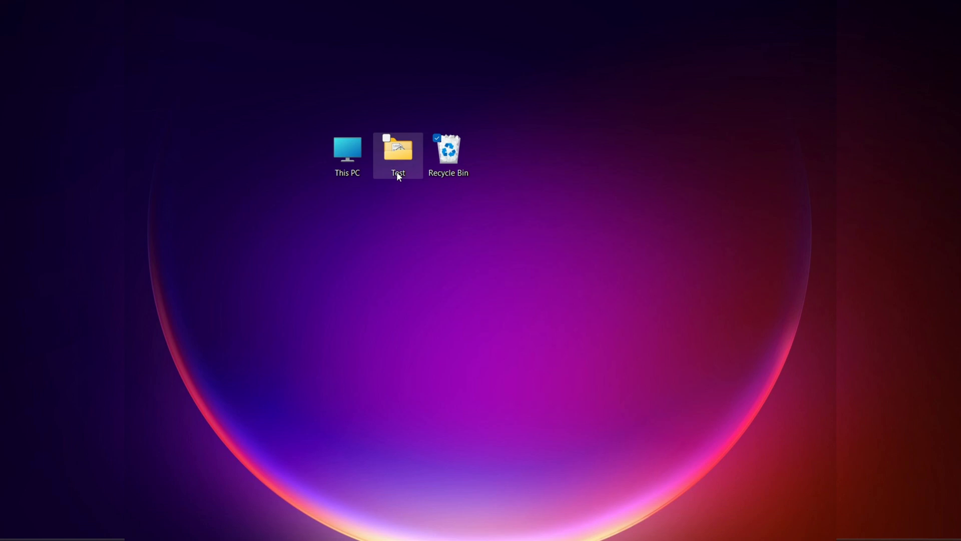
Open the desktop Test folder and bring up actions for Chrome Passwords.csv.
{"action": "double_click", "coordinate": [398, 150]}
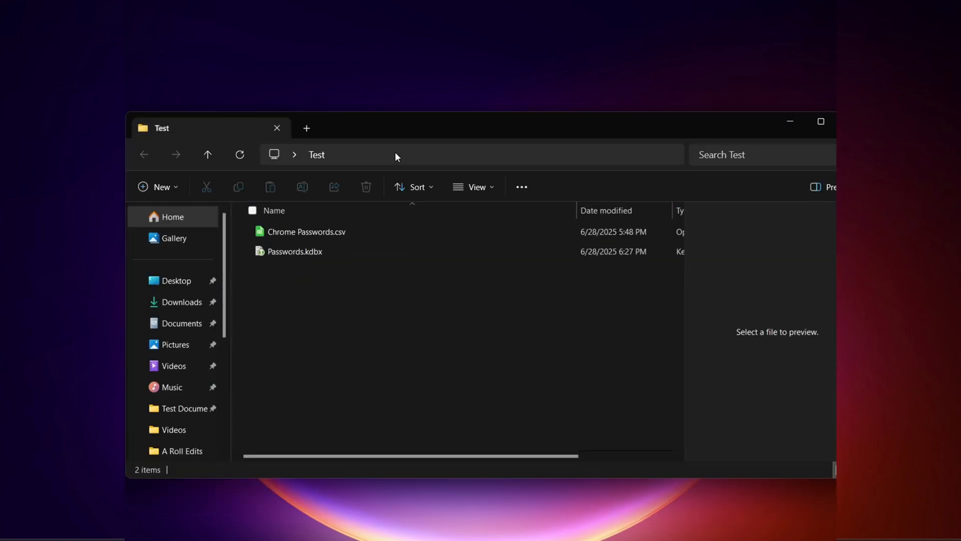
{"action": "left_click", "coordinate": [306, 231]}
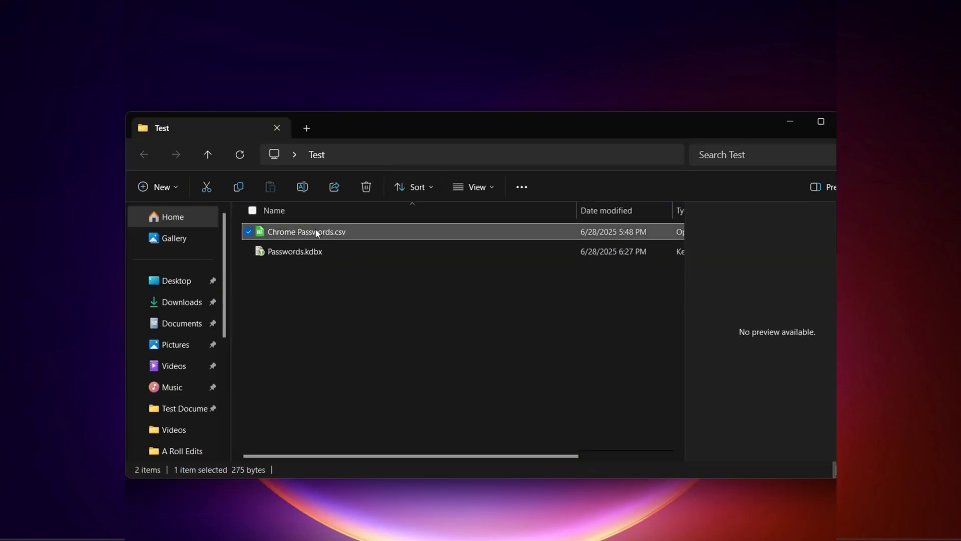
{"action": "right_click", "coordinate": [307, 231]}
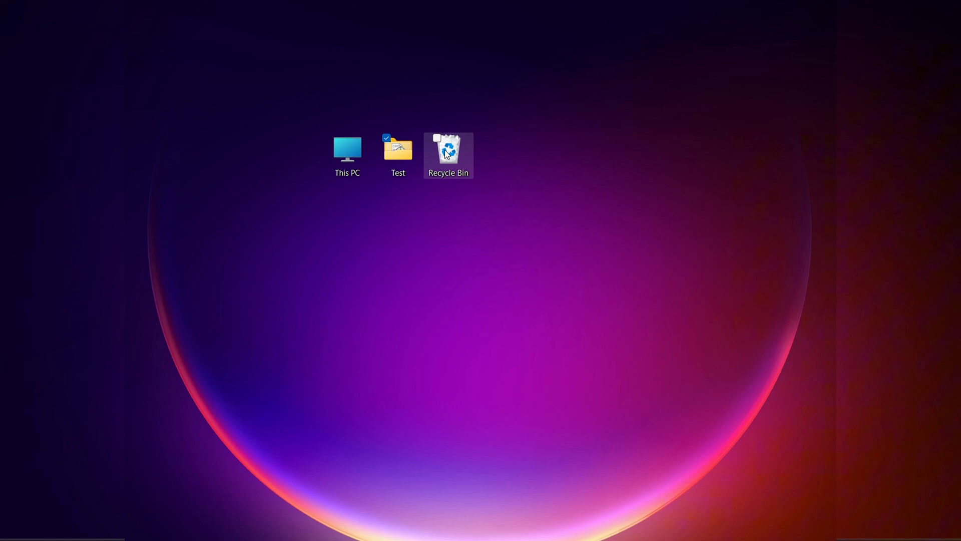
Empty the Recycle Bin and confirm permanently deleting all items.
{"action": "right_click", "coordinate": [448, 149]}
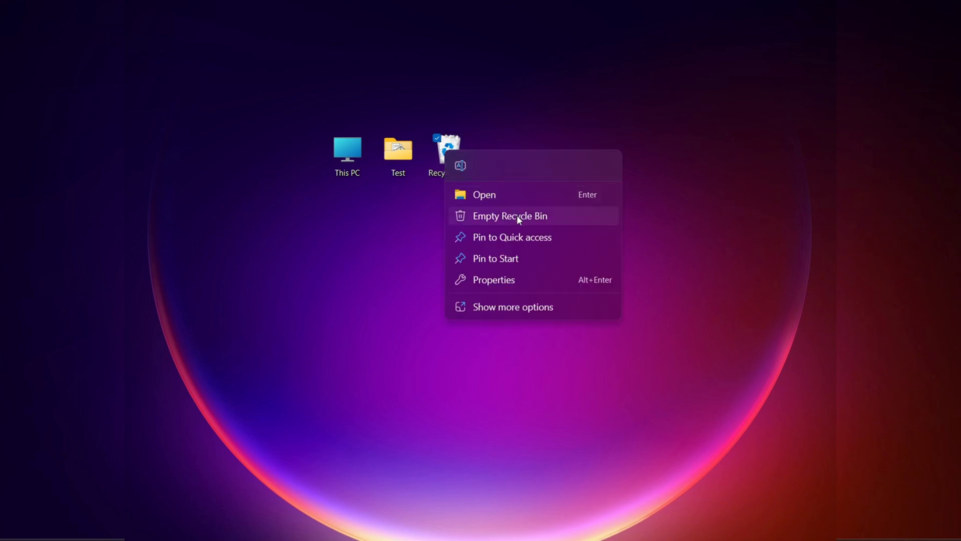
{"action": "left_click", "coordinate": [509, 215]}
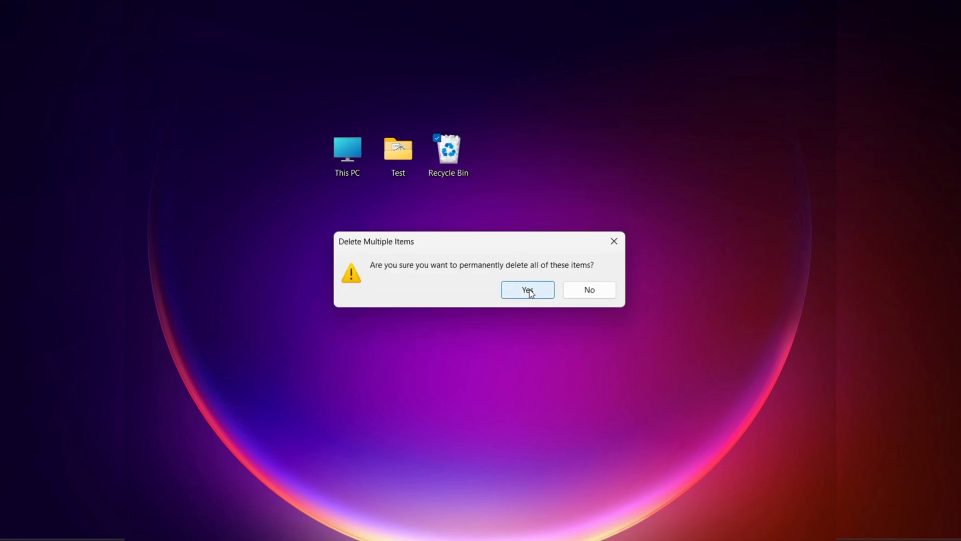
{"action": "left_click", "coordinate": [526, 289]}
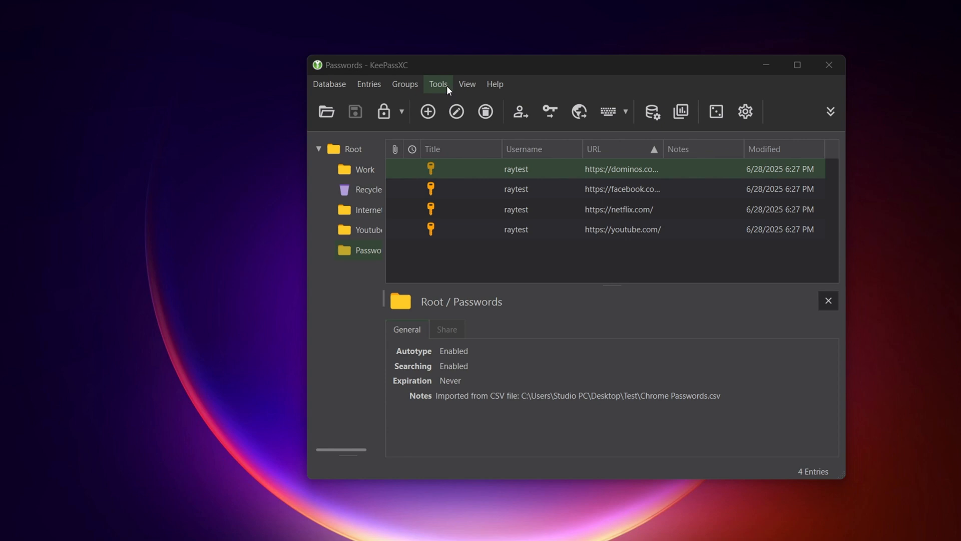
In Tools > Settings, enable browser integration for Chrome, Vivaldi and Brave, then save.
{"action": "left_click", "coordinate": [437, 85]}
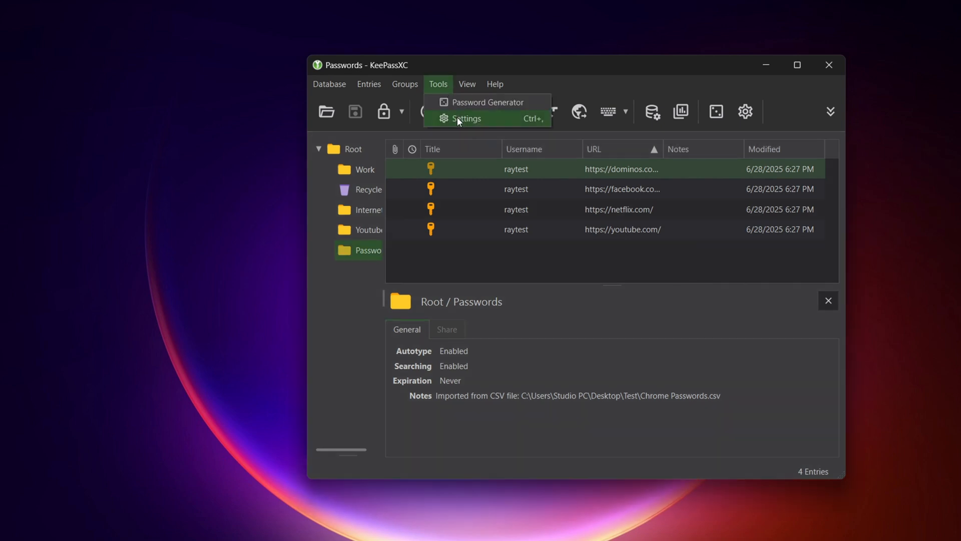
{"action": "left_click", "coordinate": [467, 118]}
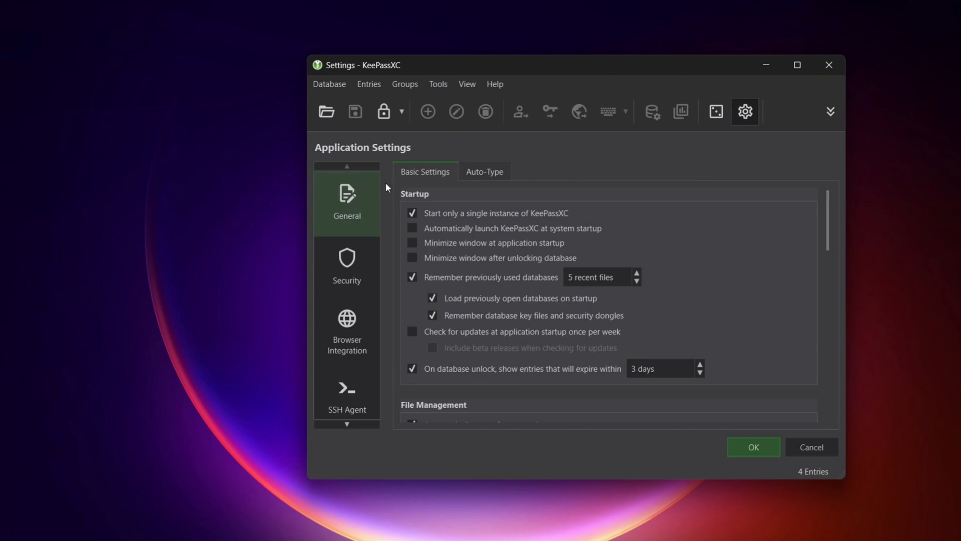
{"action": "mouse_move", "coordinate": [360, 266]}
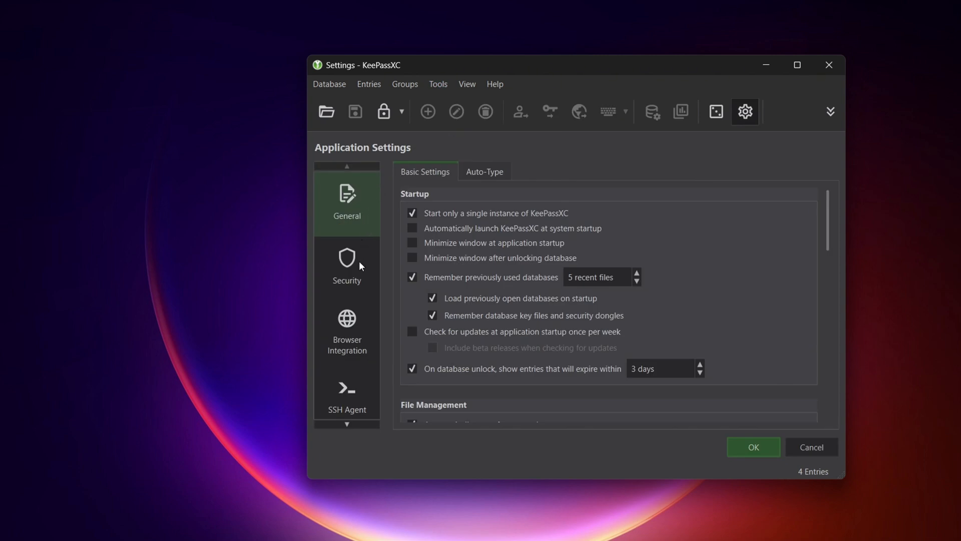
{"action": "left_click", "coordinate": [346, 331]}
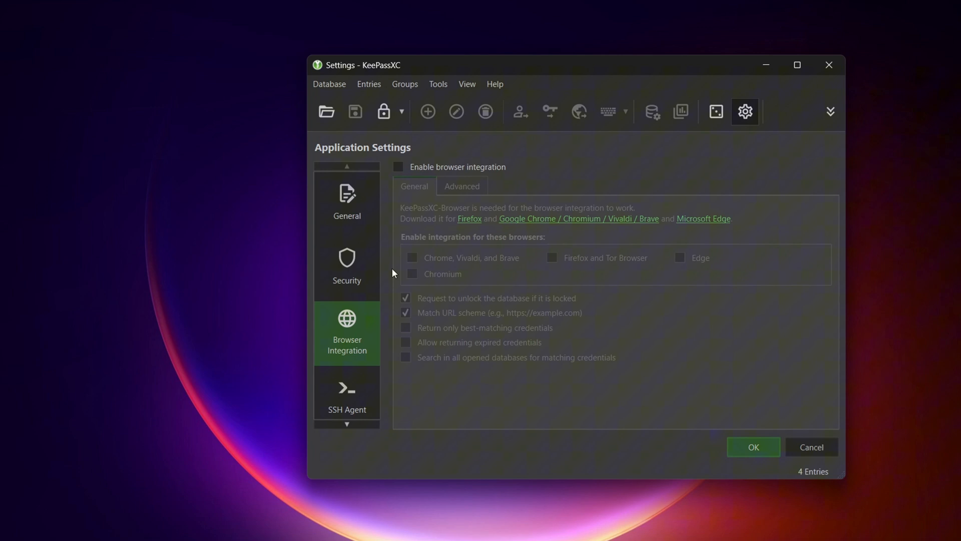
{"action": "mouse_move", "coordinate": [399, 170]}
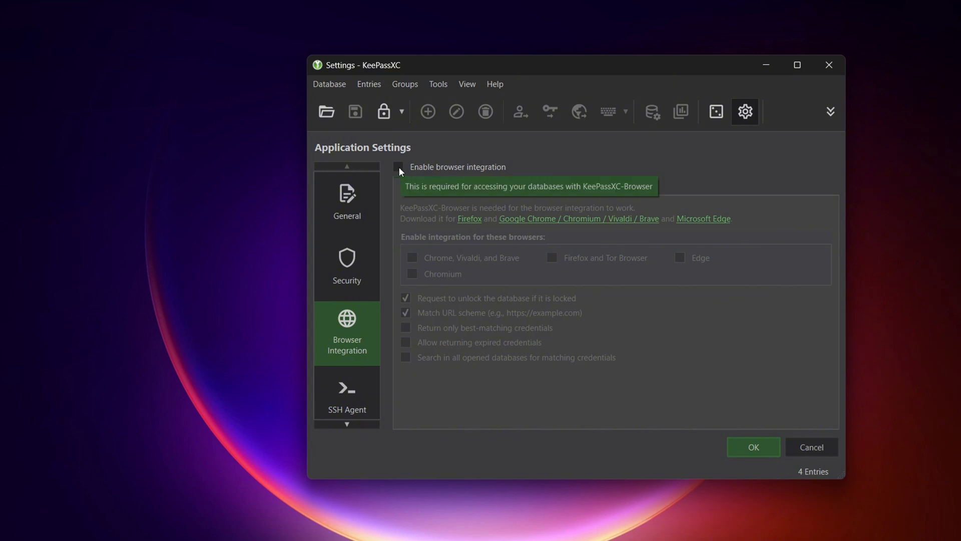
{"action": "left_click", "coordinate": [399, 166]}
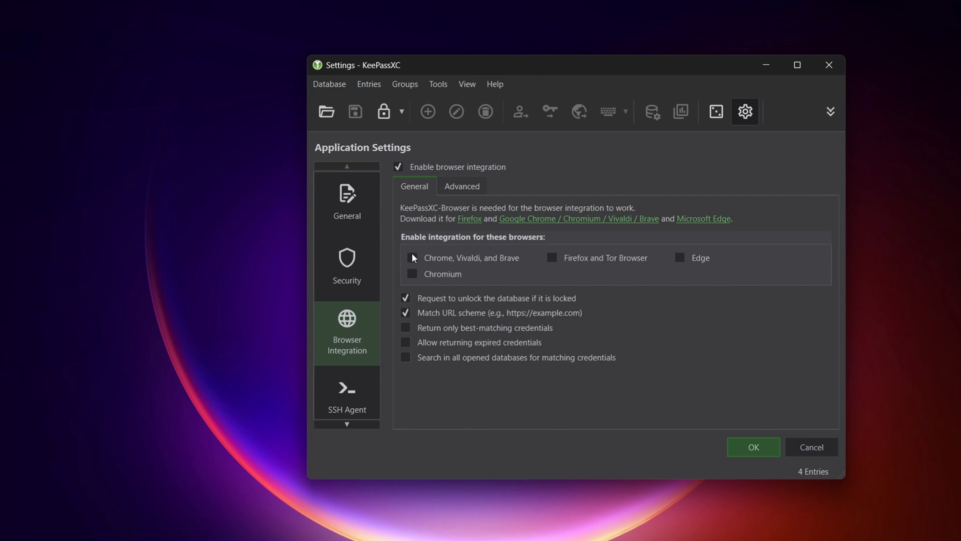
{"action": "left_click", "coordinate": [412, 257]}
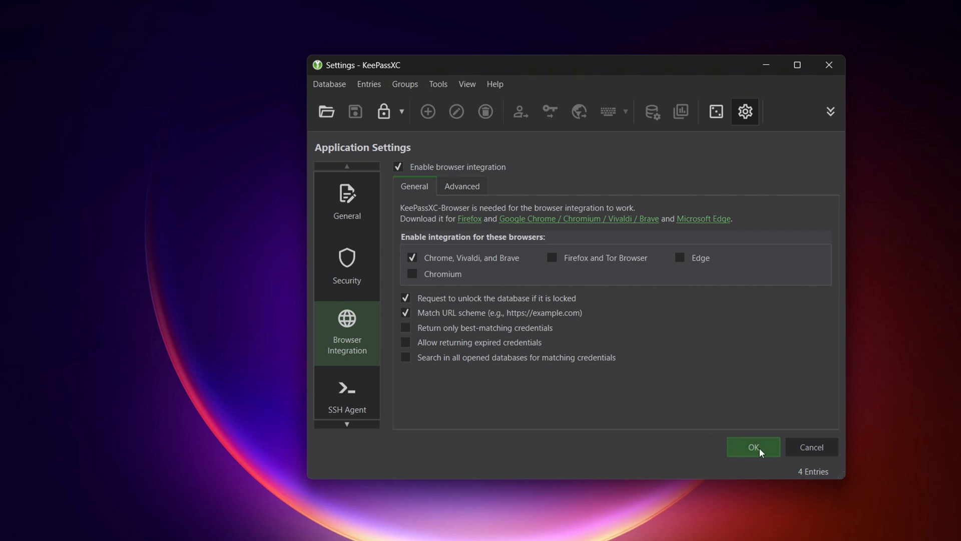
{"action": "left_click", "coordinate": [752, 447]}
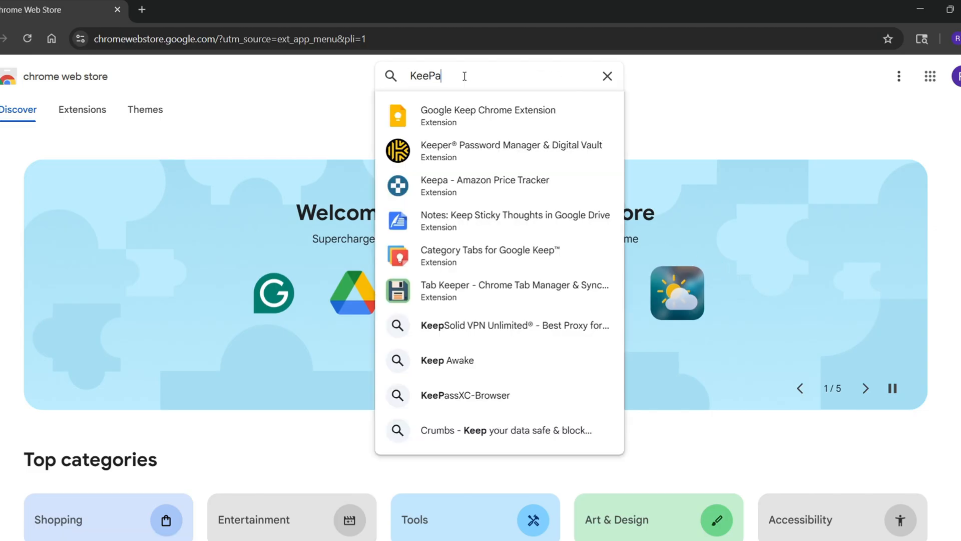
Add KeePassXC-Browser to Chrome from its store page and request a connection to KeePassXC.
{"action": "left_click", "coordinate": [465, 395]}
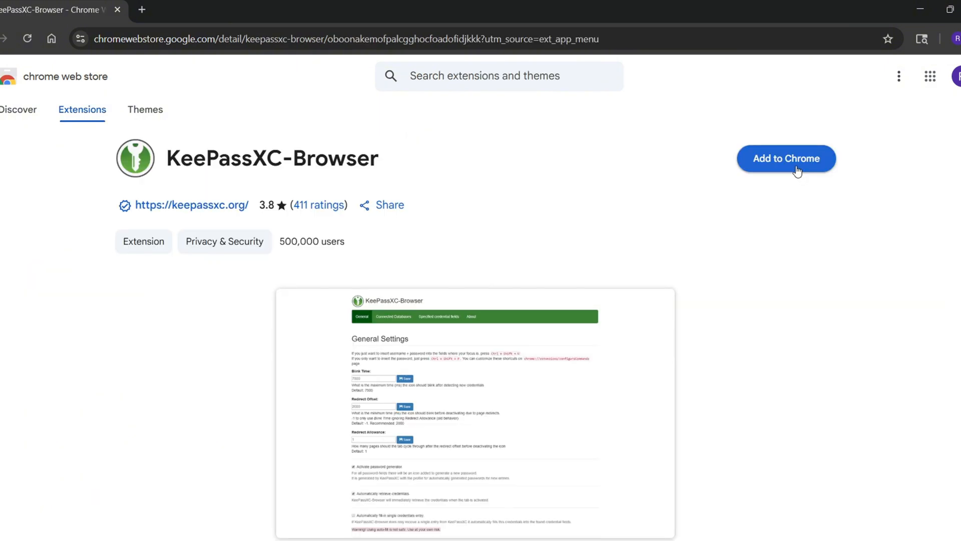
{"action": "left_click", "coordinate": [786, 158]}
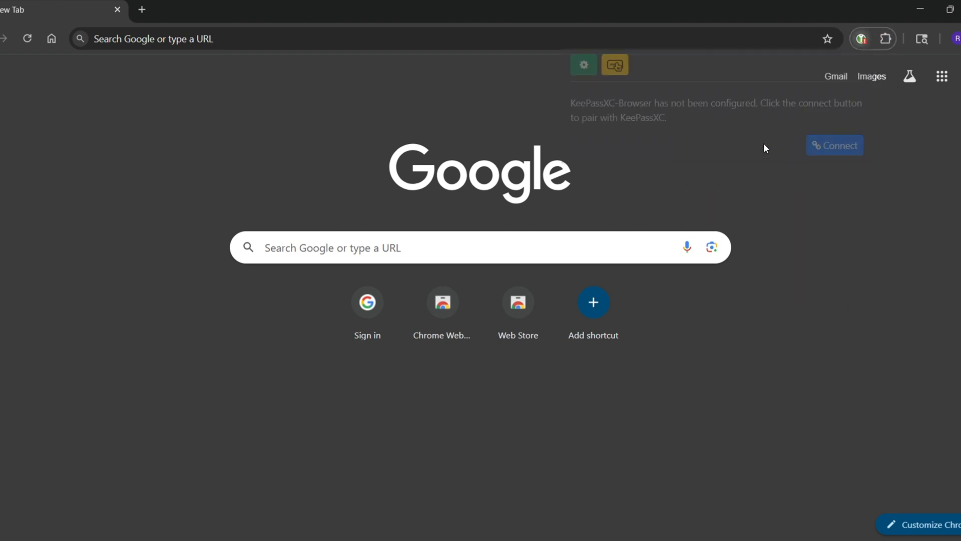
{"action": "mouse_move", "coordinate": [834, 148]}
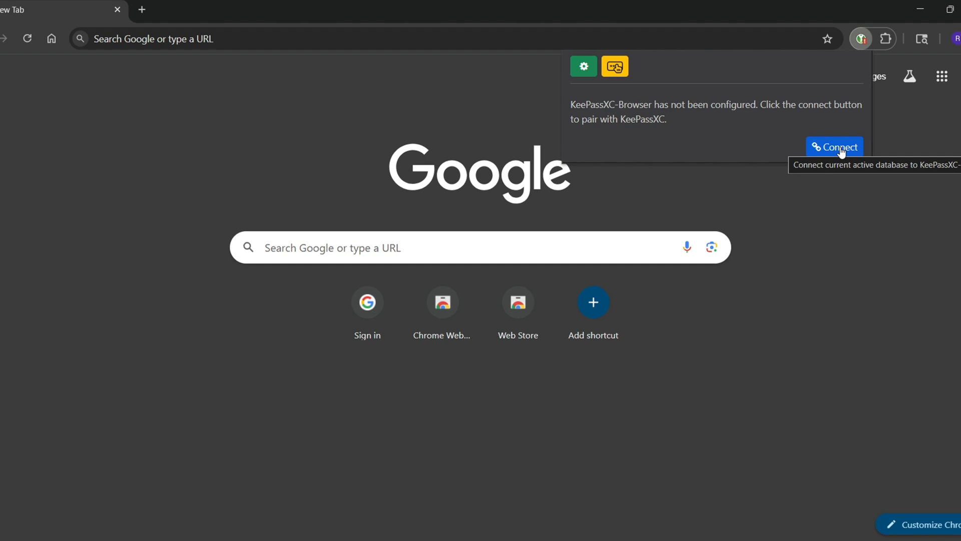
{"action": "left_click", "coordinate": [834, 146]}
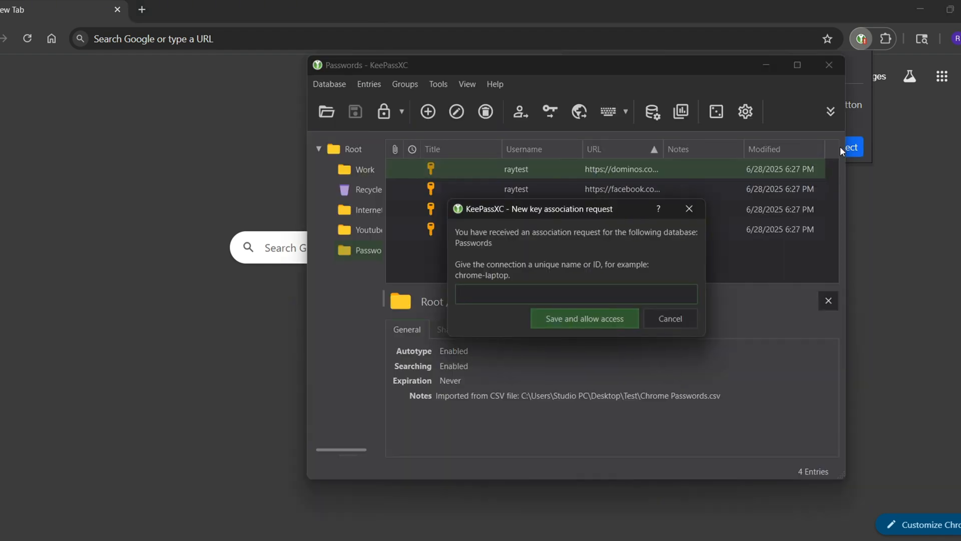
Name the new browser connection 'chrome laptop'.
{"action": "type", "text": "chrome laptop"}
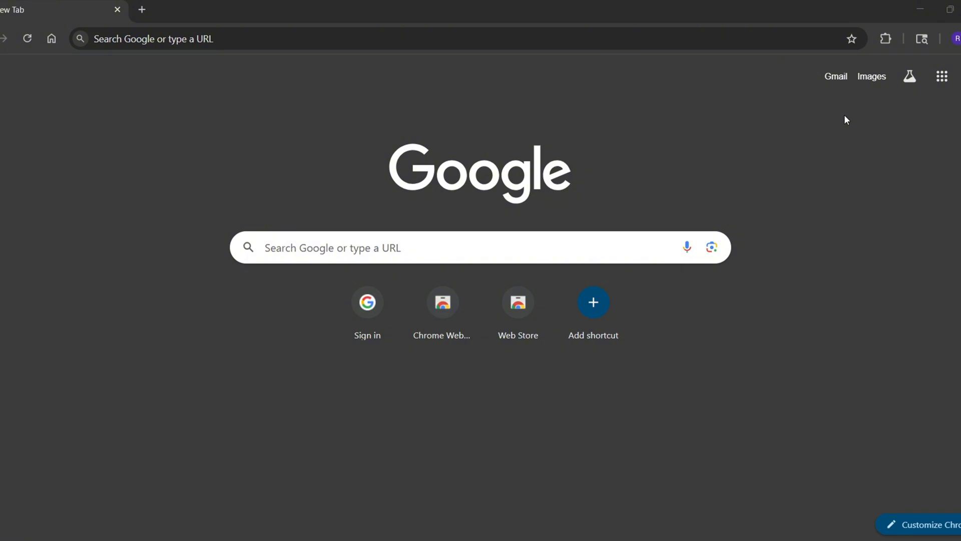
Search Google for 'dominos' and open the Domino's sign-in form.
{"action": "type", "text": "dominos"}
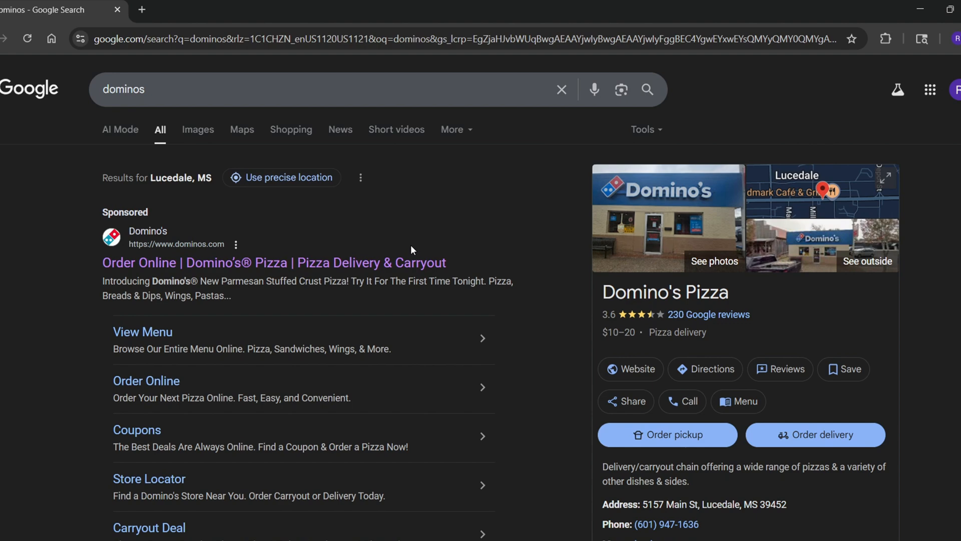
{"action": "left_click", "coordinate": [274, 263]}
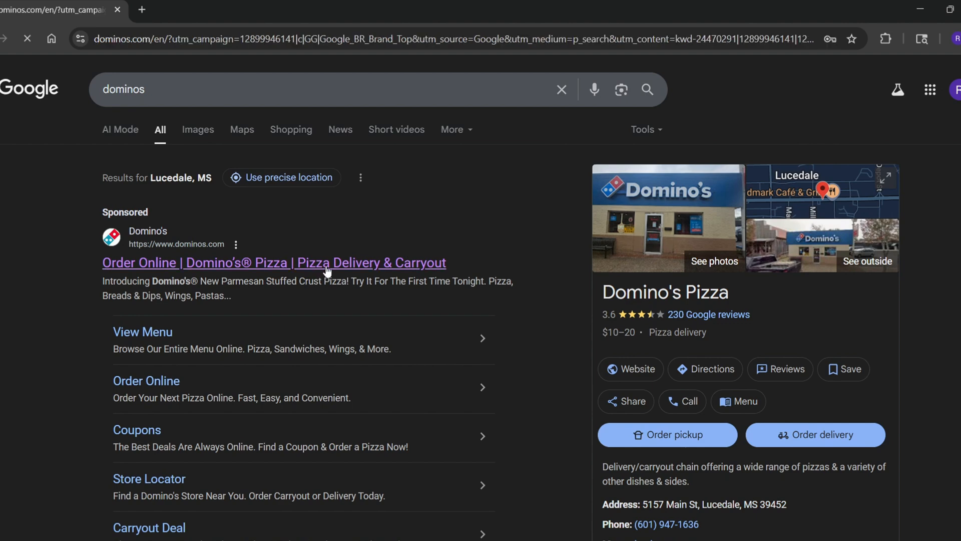
{"action": "left_click", "coordinate": [273, 262]}
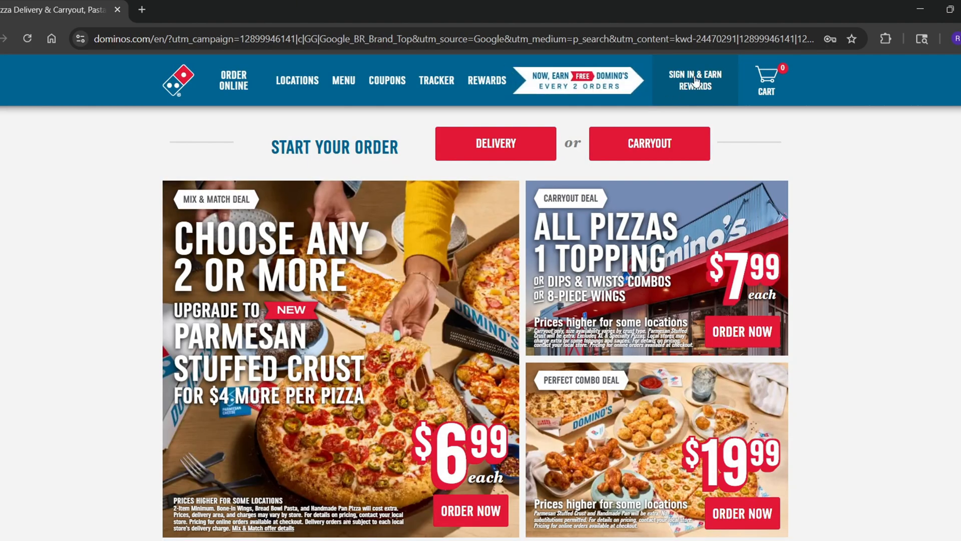
Allow the Dominos entry in KeePassXC's access request and show saved logins on the Email field.
{"action": "left_click", "coordinate": [694, 80]}
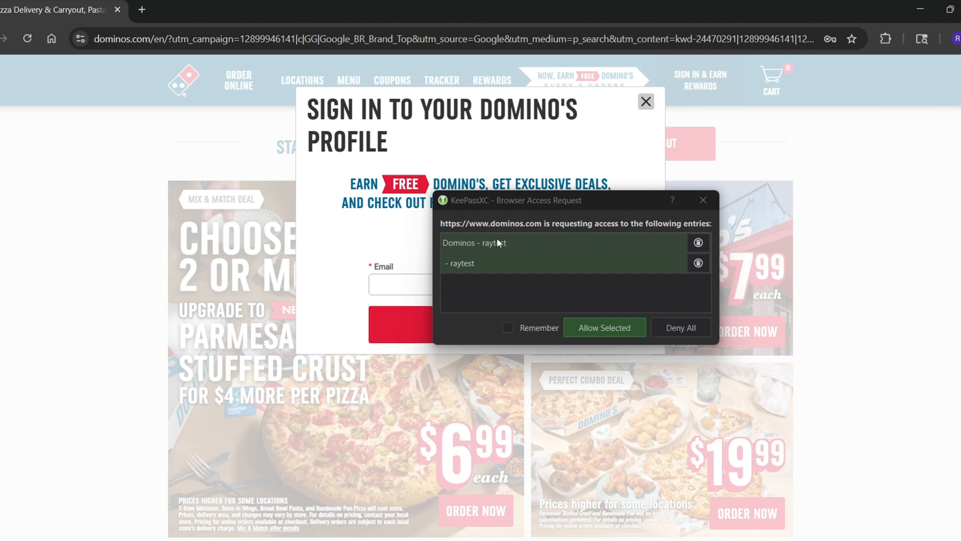
{"action": "mouse_move", "coordinate": [479, 270]}
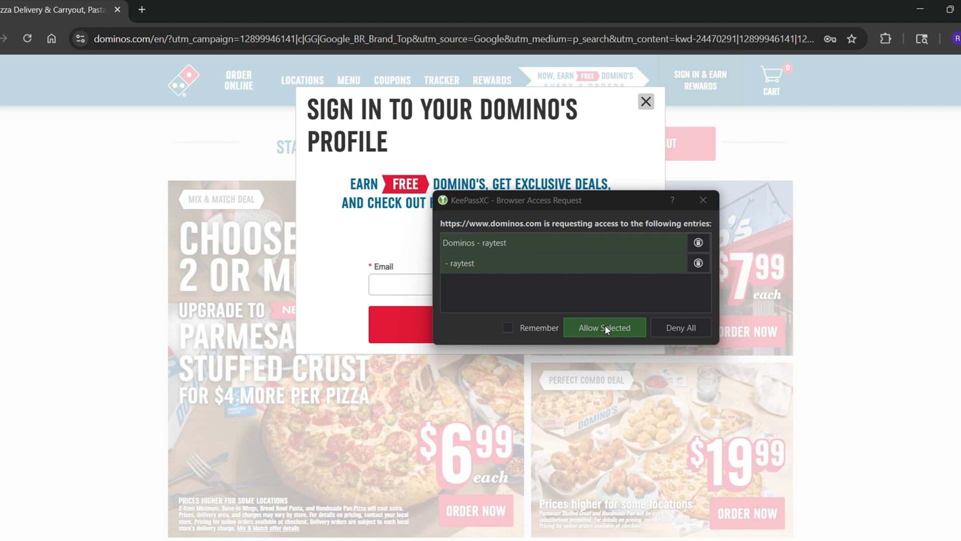
{"action": "left_click", "coordinate": [603, 327]}
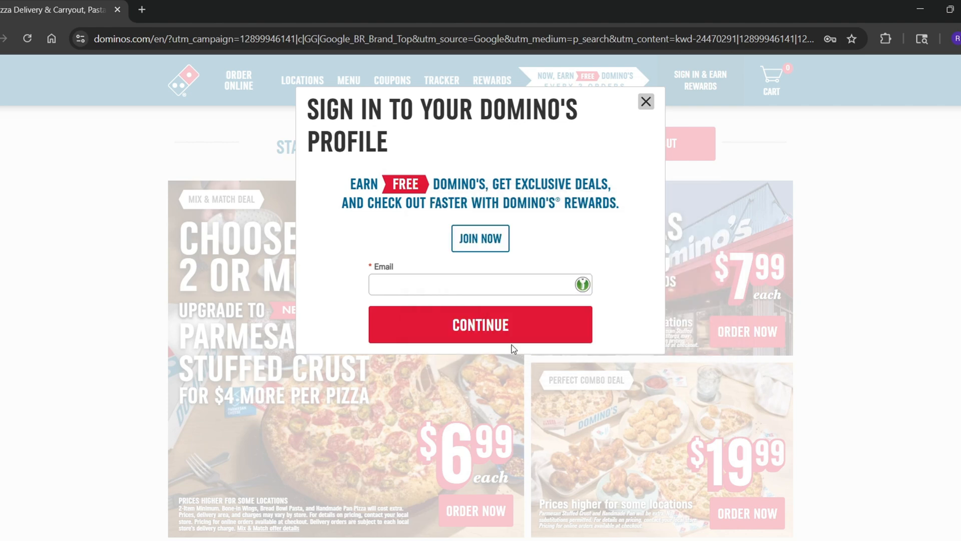
{"action": "left_click", "coordinate": [472, 284]}
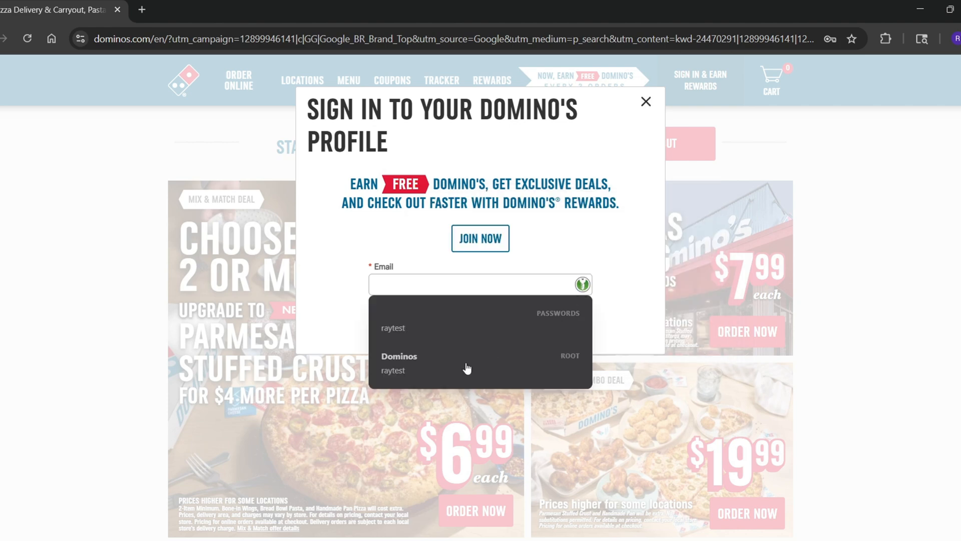